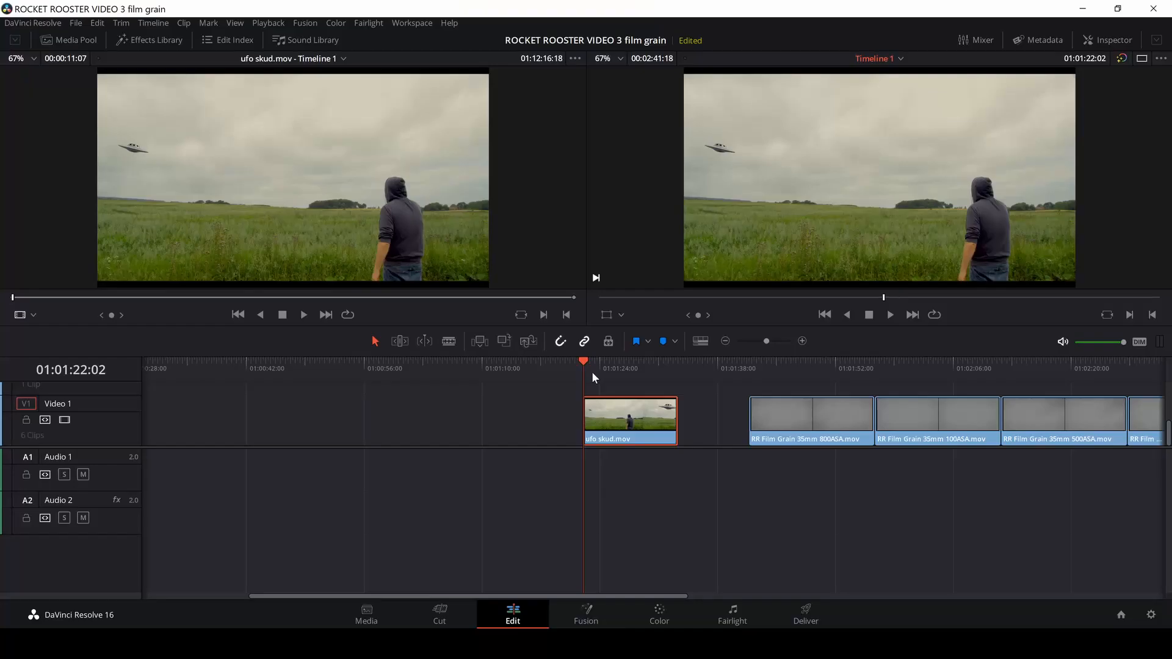
Park the playhead at 01:01:25:09 on the large-UFO frame of ufo skud.mov
click(889, 315)
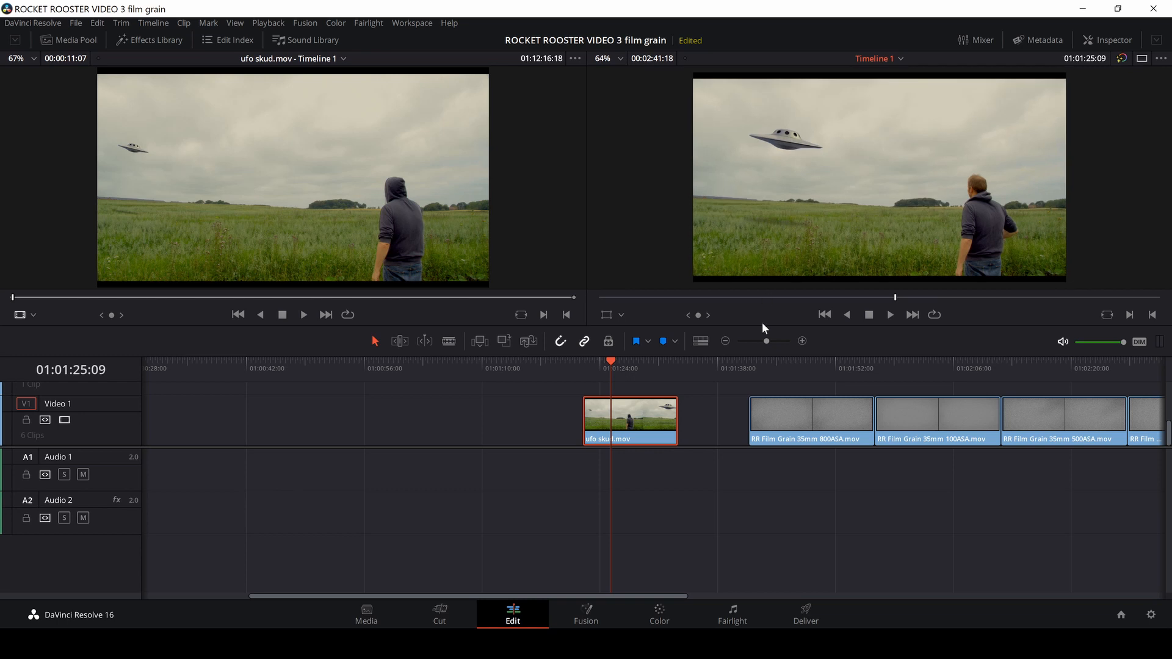
mouse_move(712, 509)
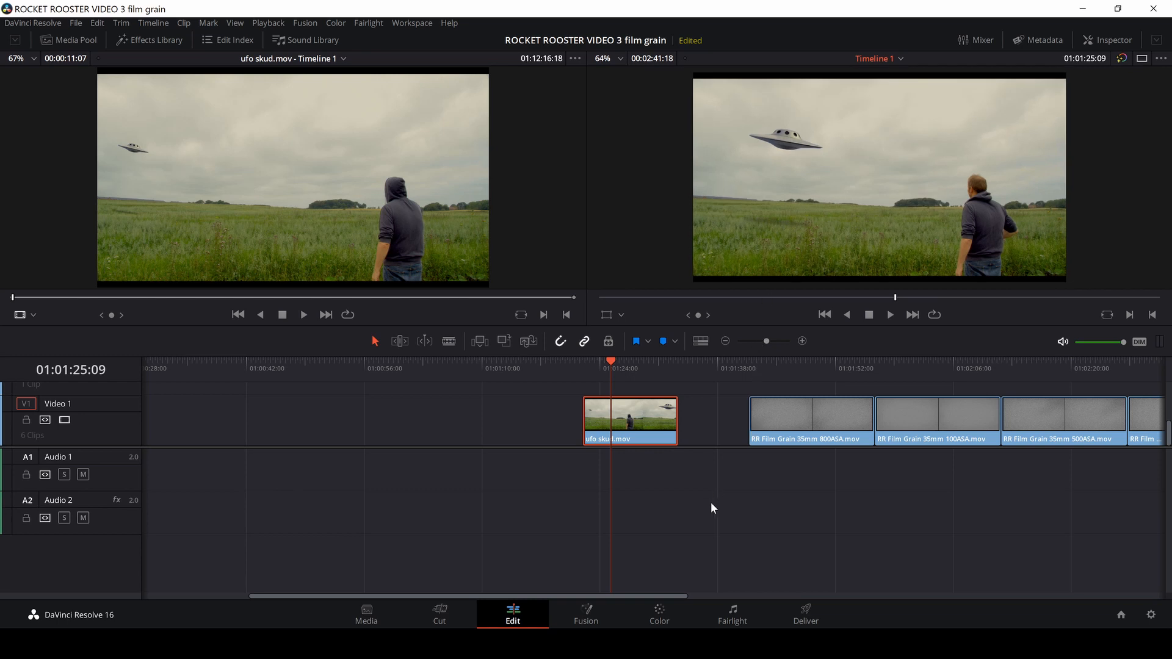
mouse_move(709, 509)
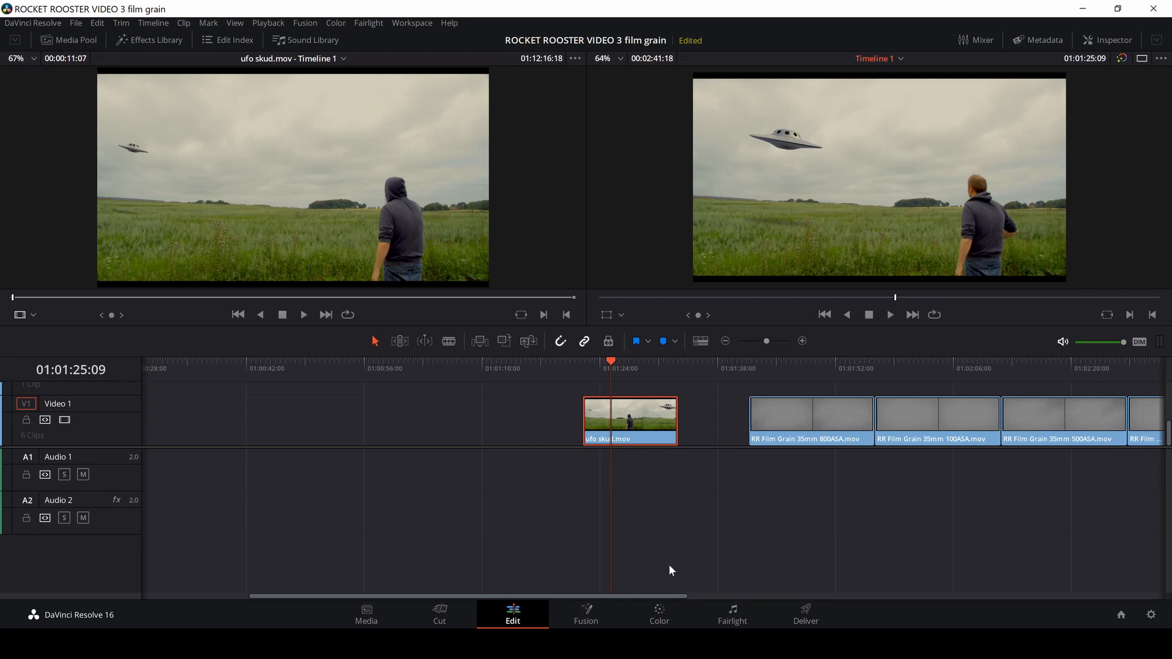
Switch to the Color page and search the effects library for 'fil' film effects
click(659, 613)
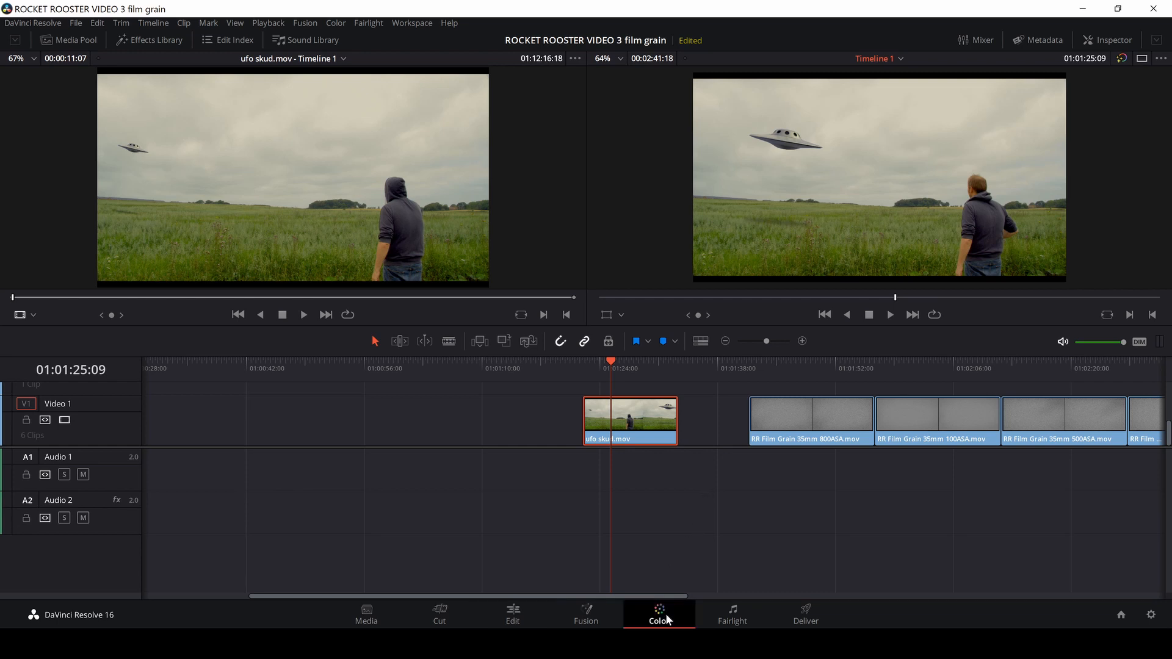
click(659, 615)
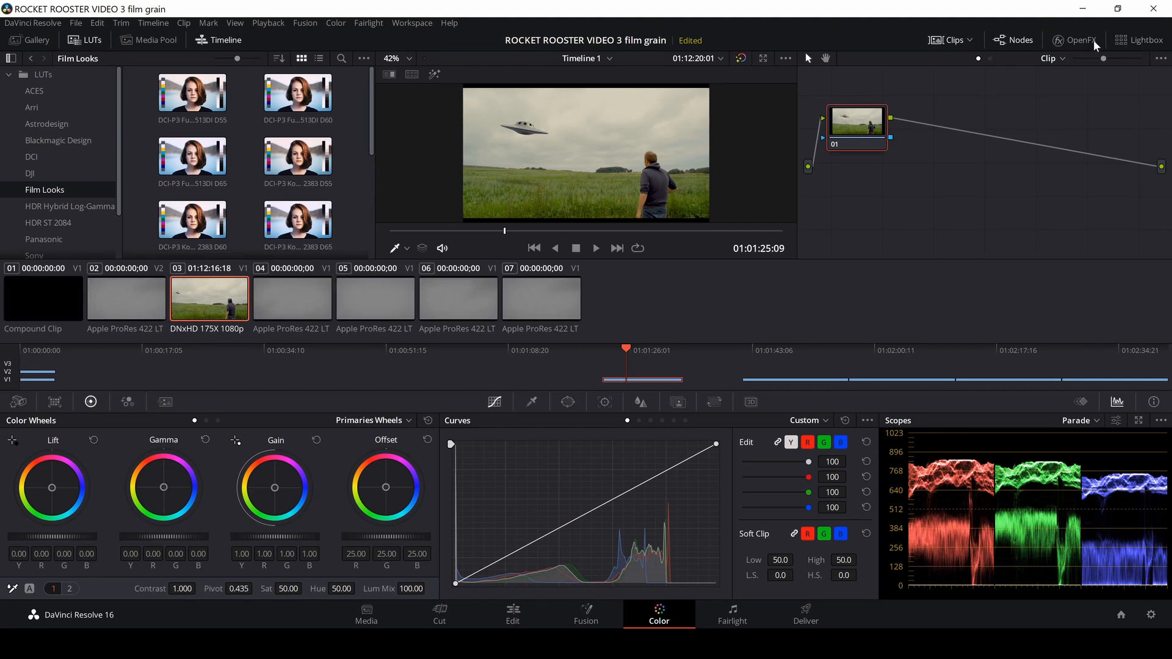
click(1074, 39)
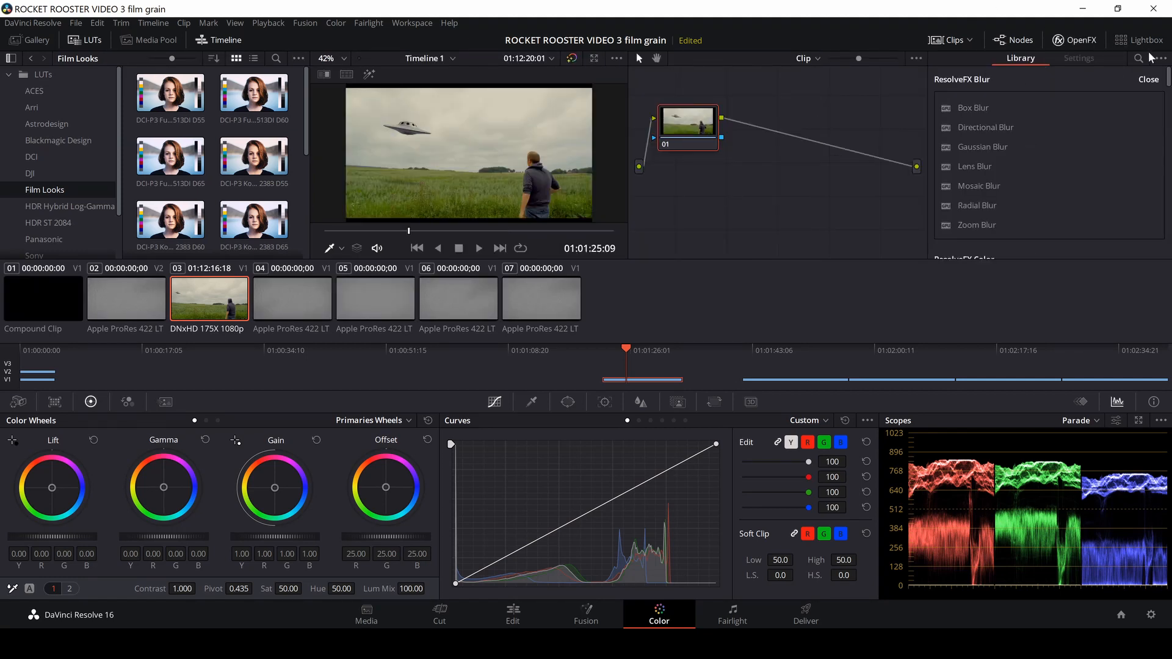
text(film)
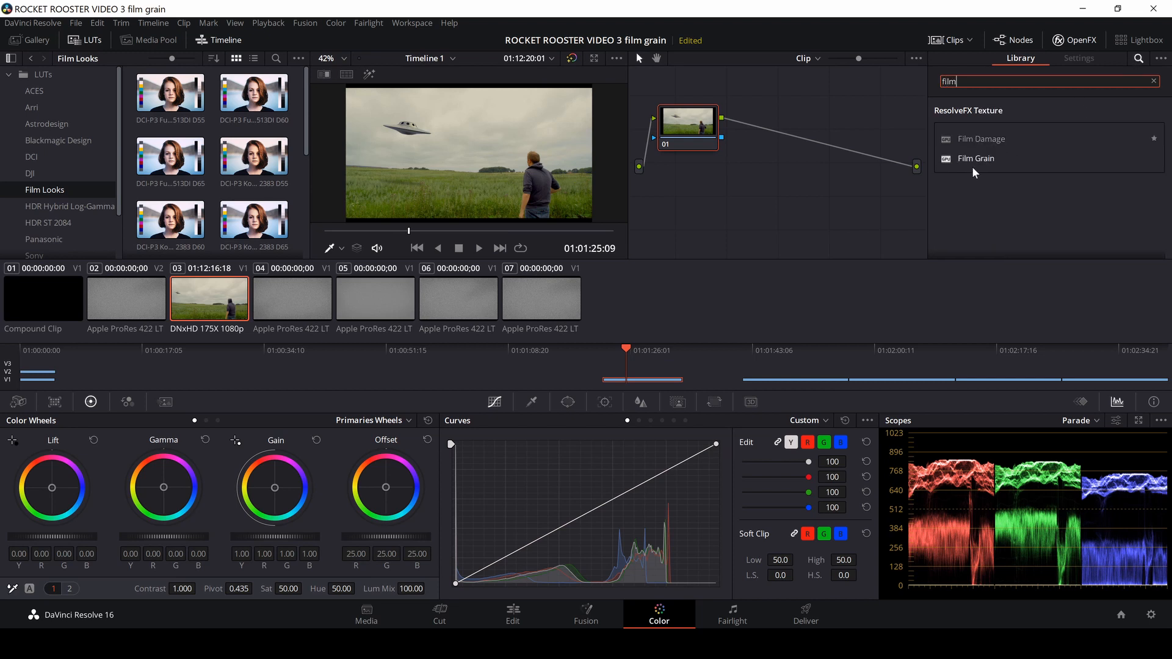
mouse_move(832, 142)
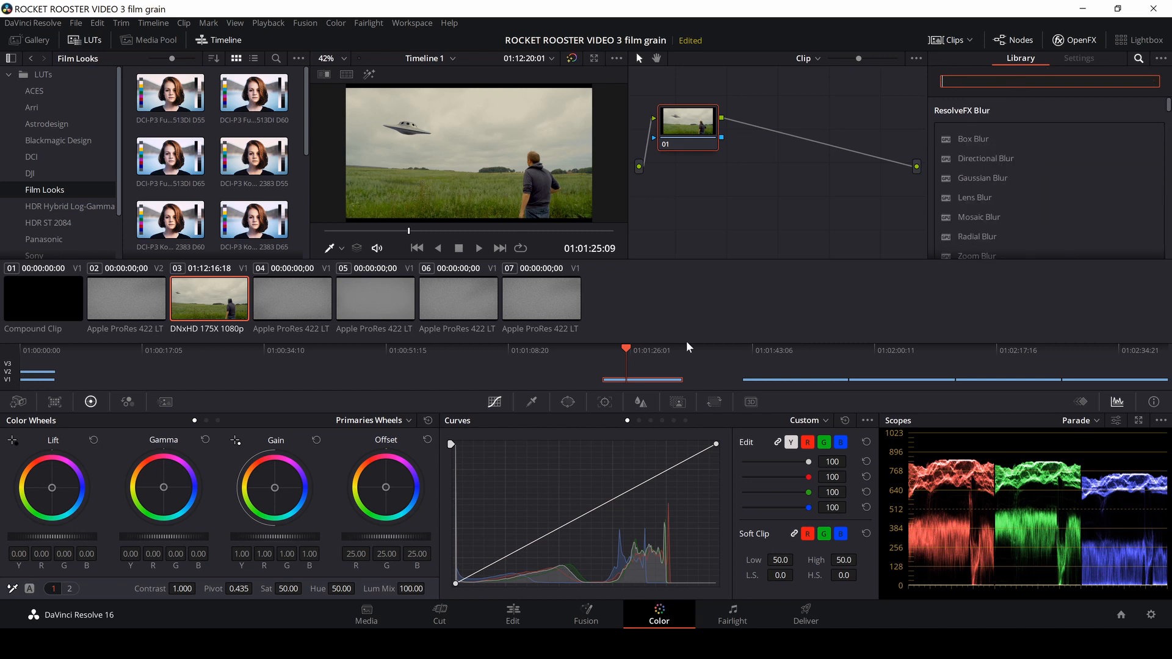
click(512, 615)
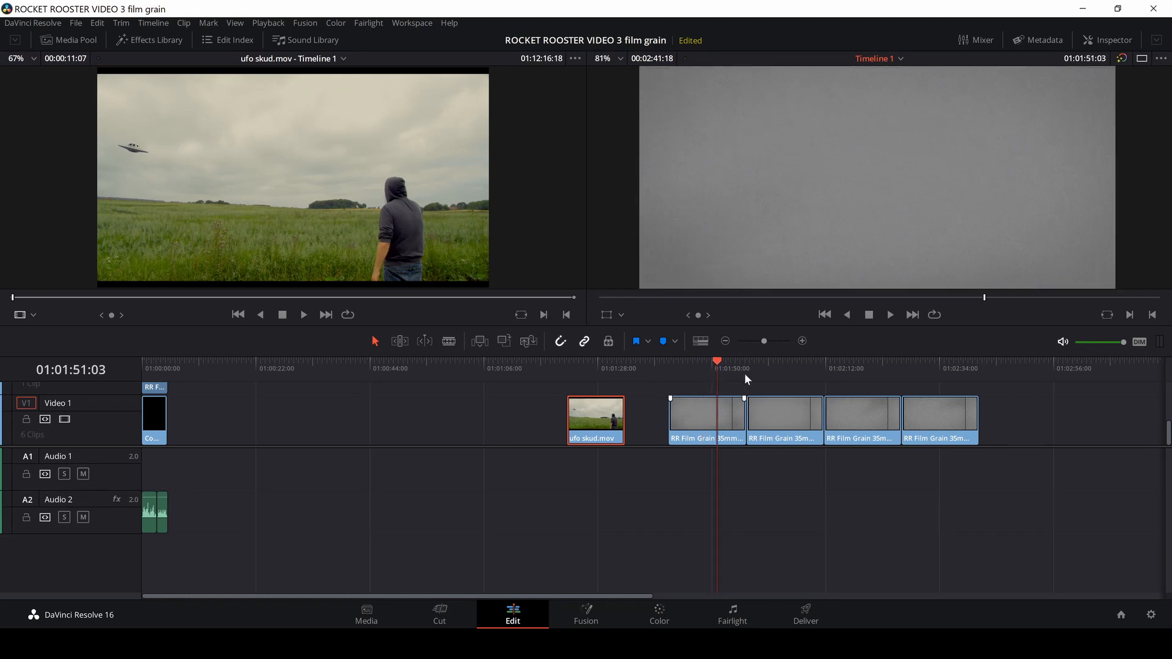
Place the RR Film Grain 35mm 500ASA clip on V2 above ufo skud.mov
click(770, 367)
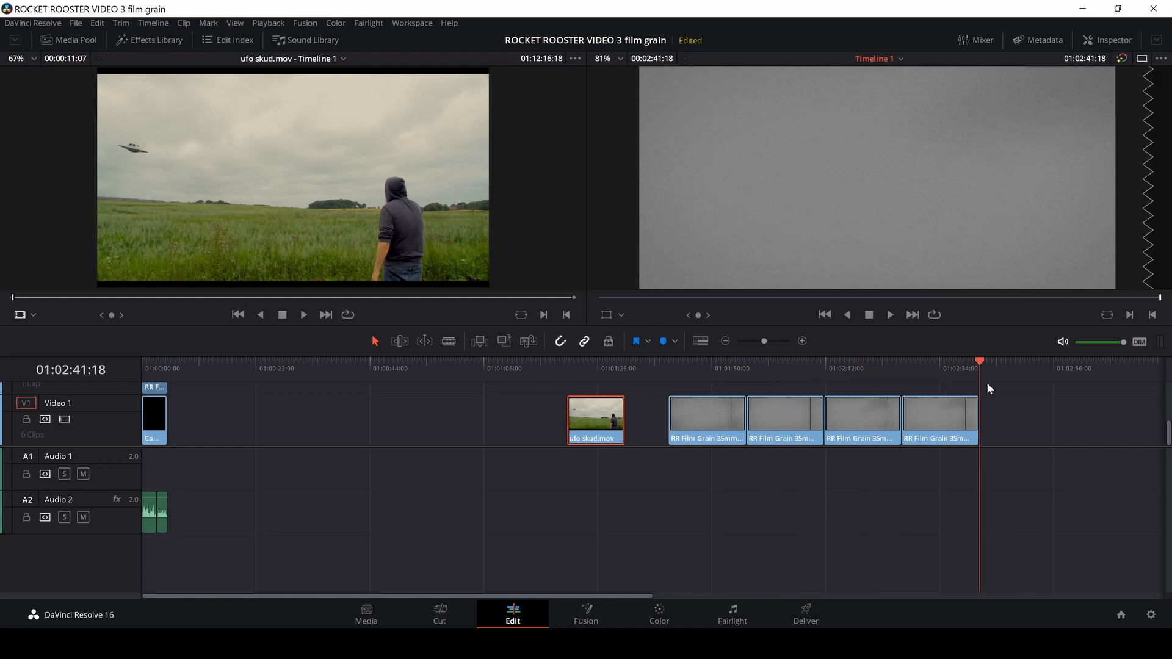
click(862, 419)
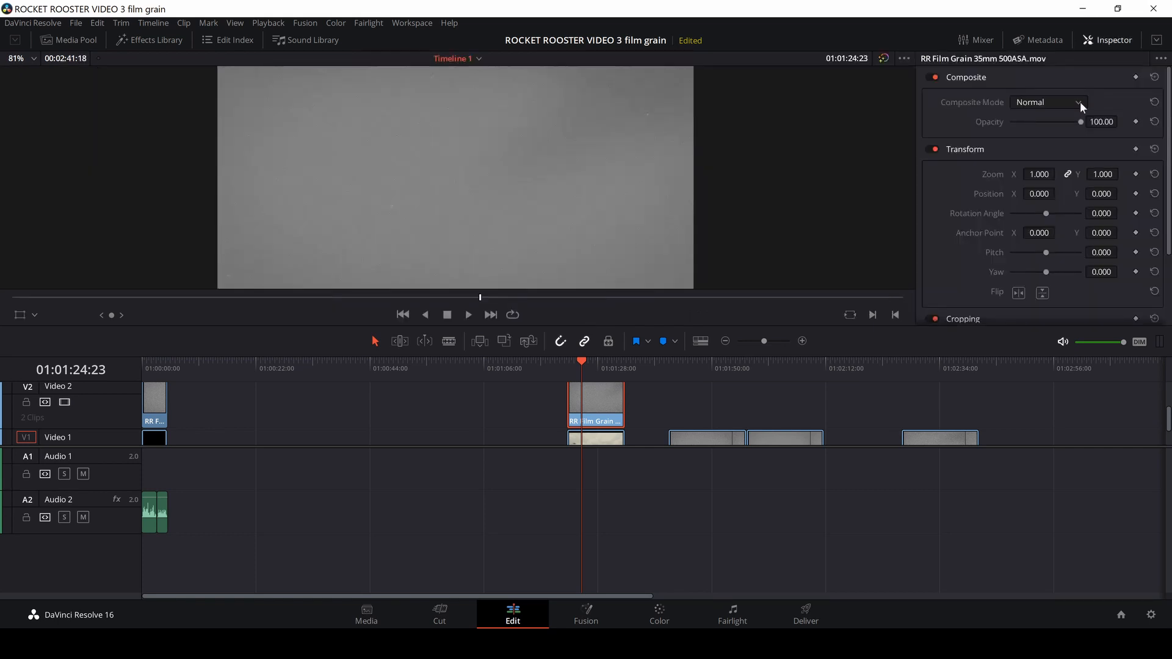
Set the grain clip's Composite Mode to Lighten with opacity about 40.87
click(1045, 102)
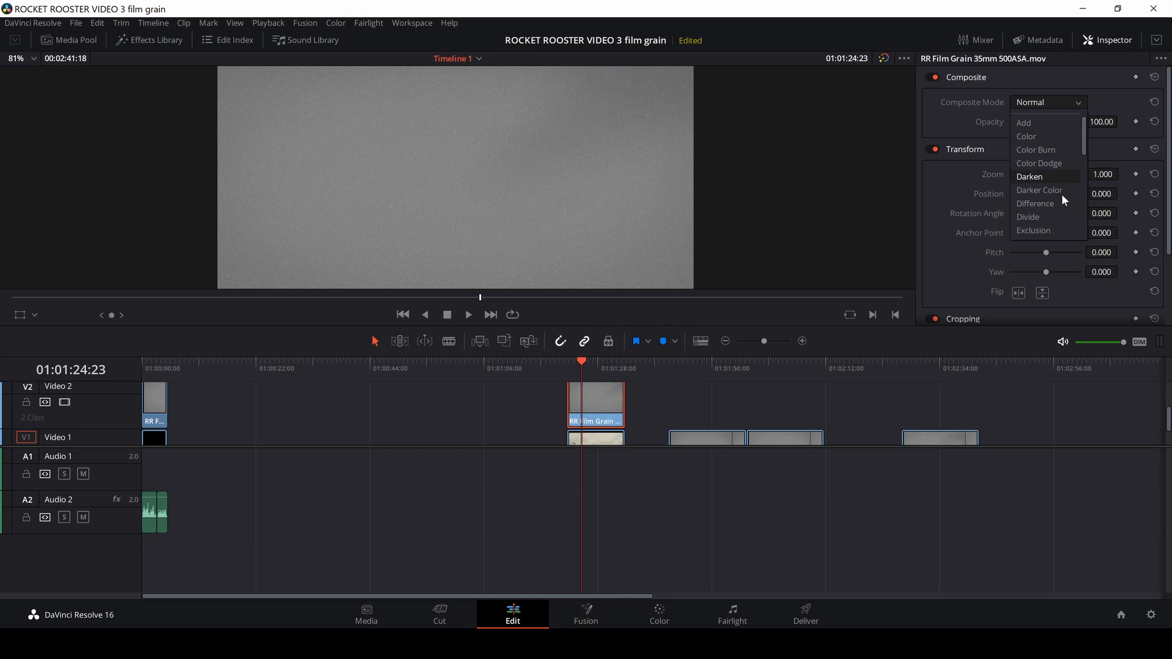
scroll(down, 3)
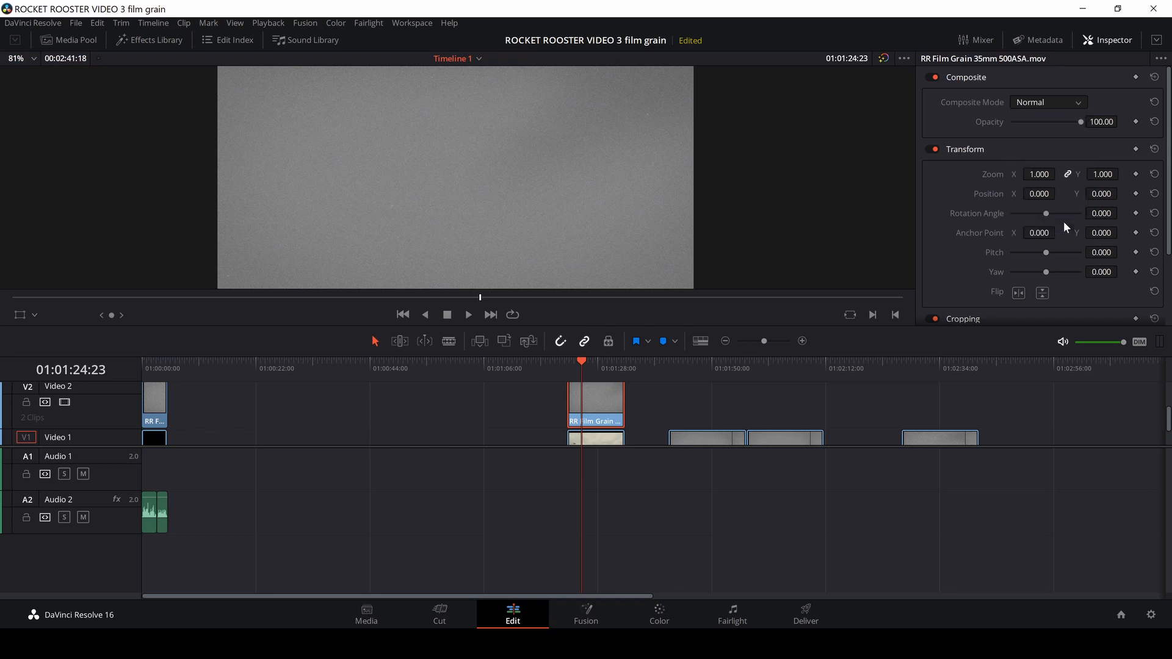
click(1047, 102)
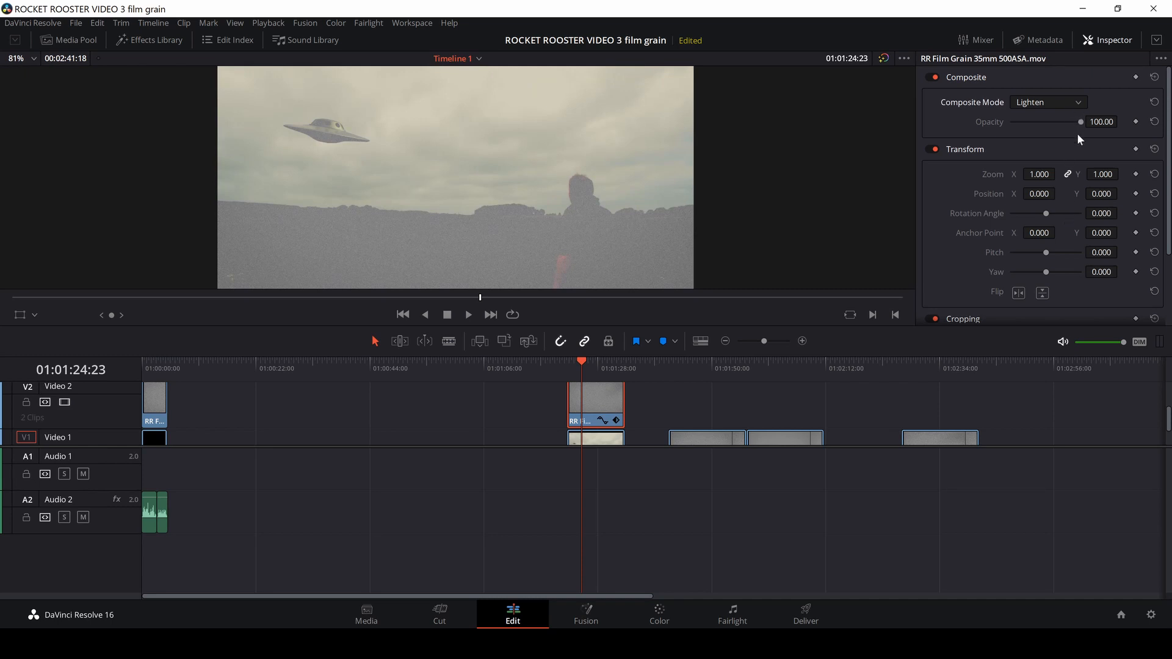
drag(1079, 121, 1045, 121)
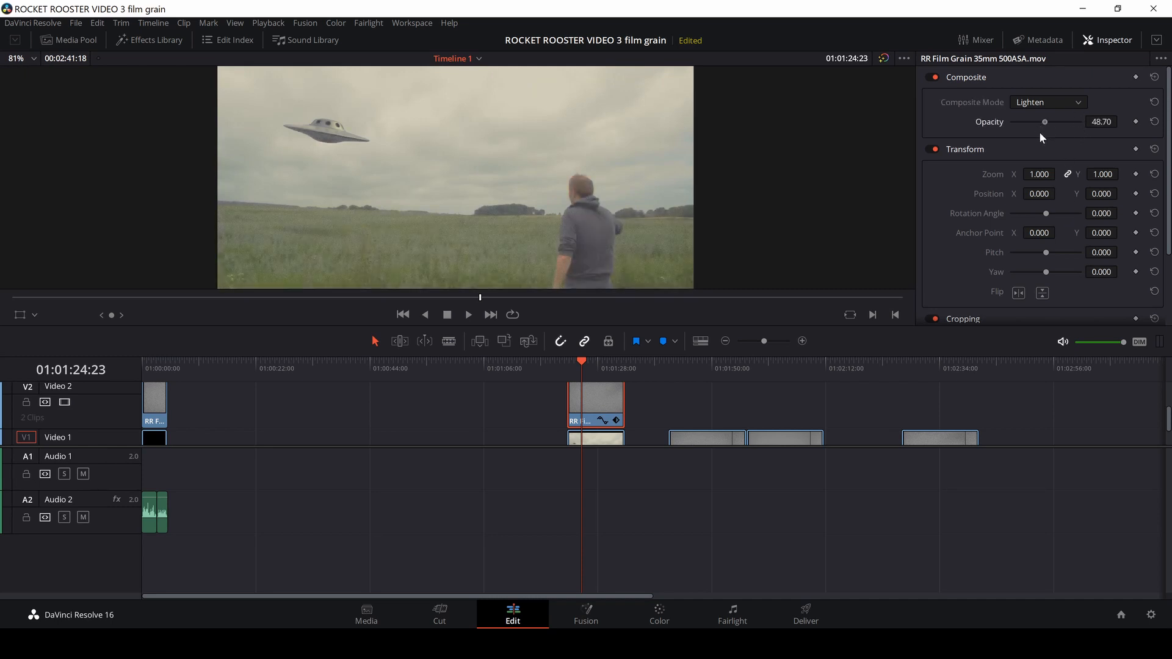
drag(1045, 122, 1039, 122)
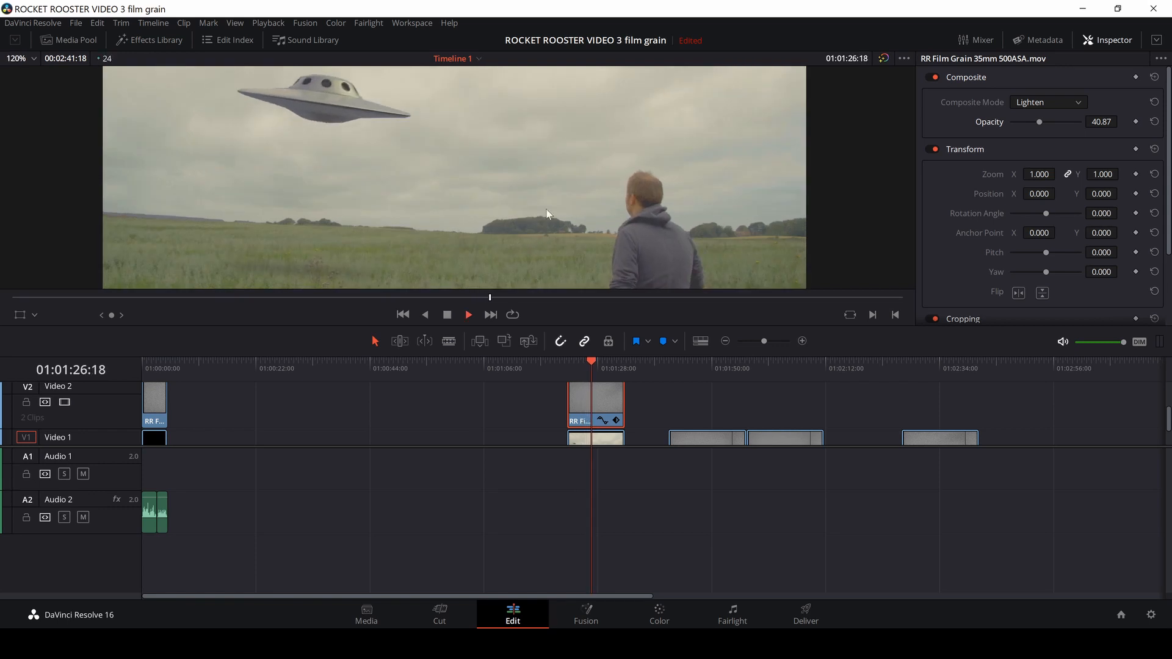
click(1046, 102)
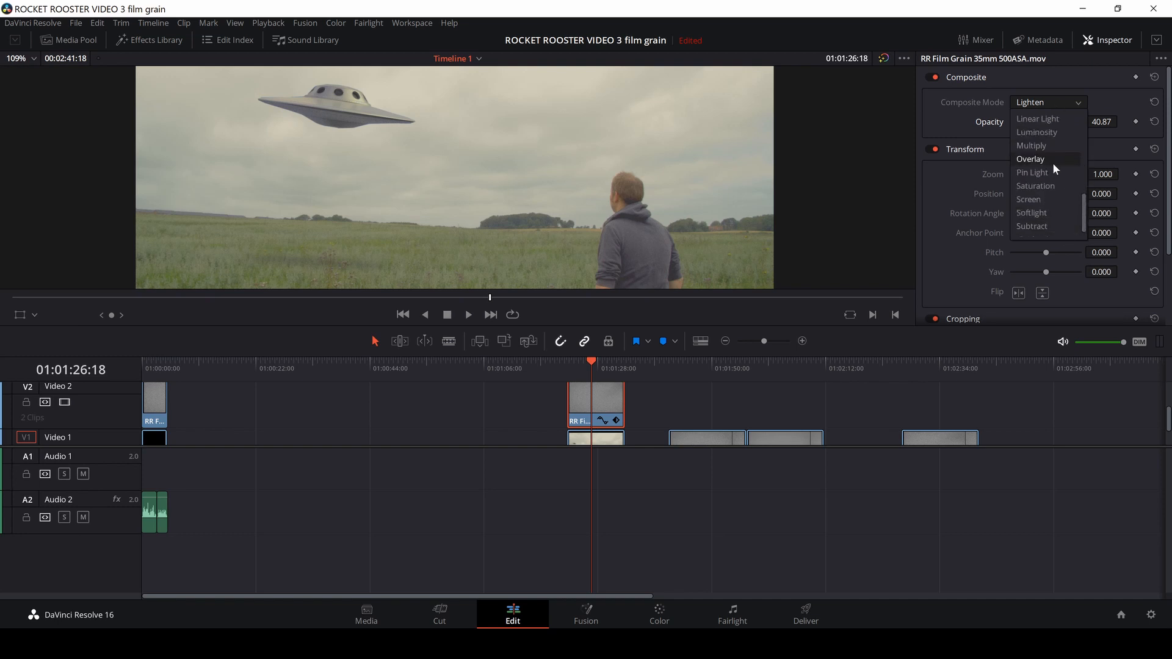
Switch the grain to Overlay at opacity 100 and preview the playback
click(1031, 159)
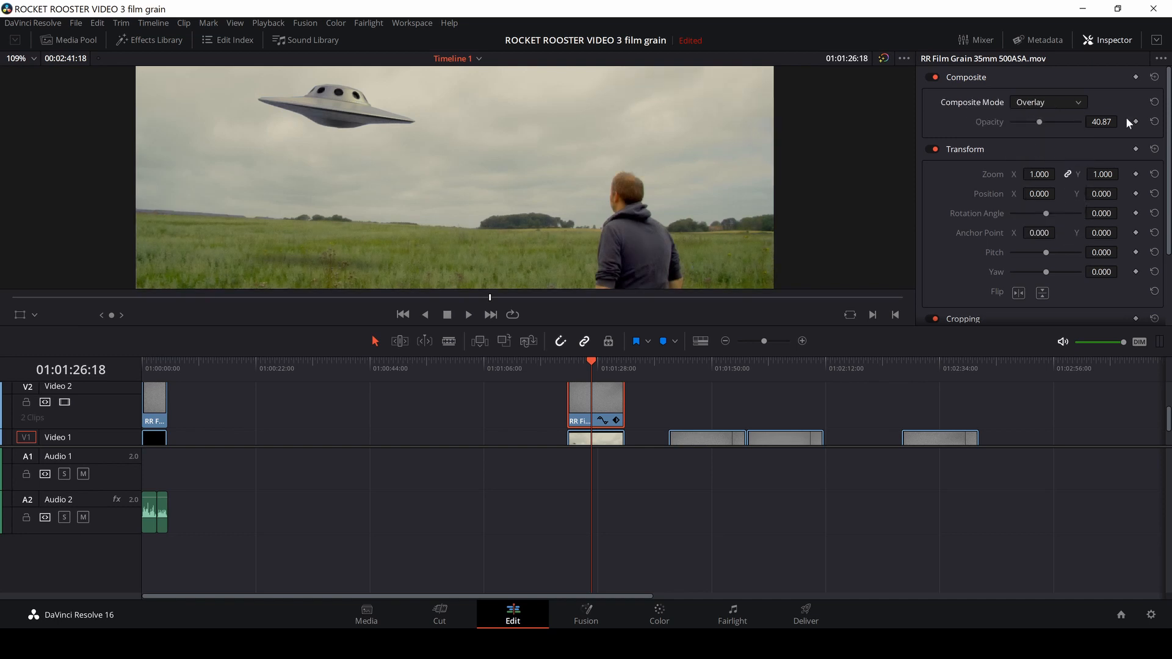
drag(1037, 122, 1079, 122)
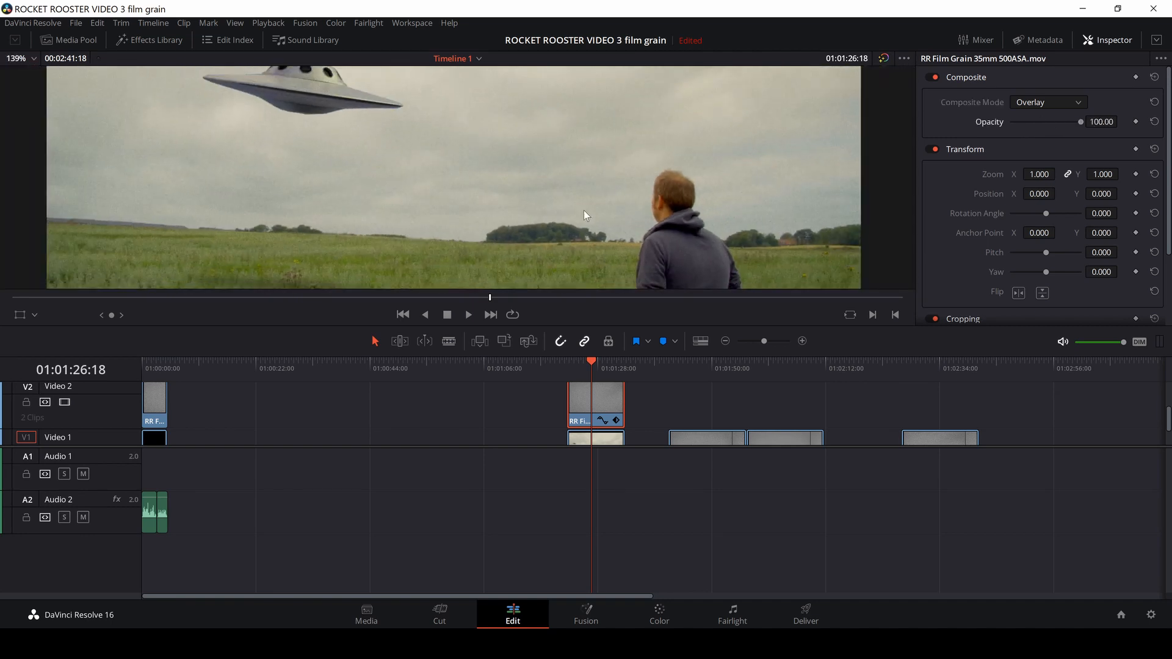
click(468, 313)
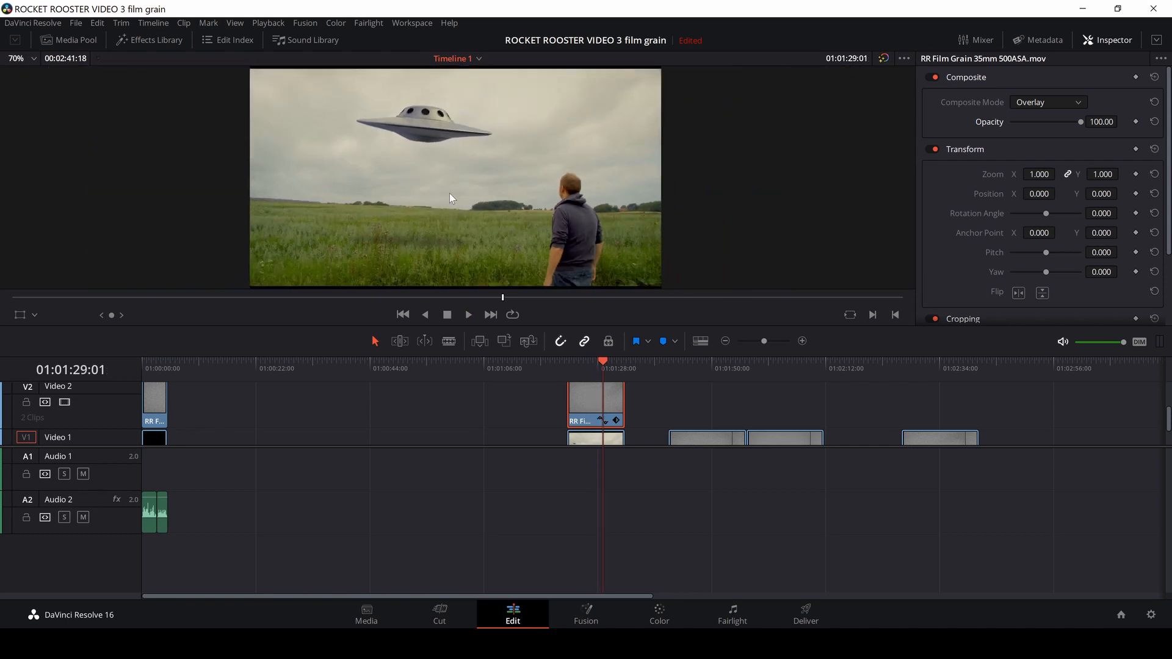
click(466, 314)
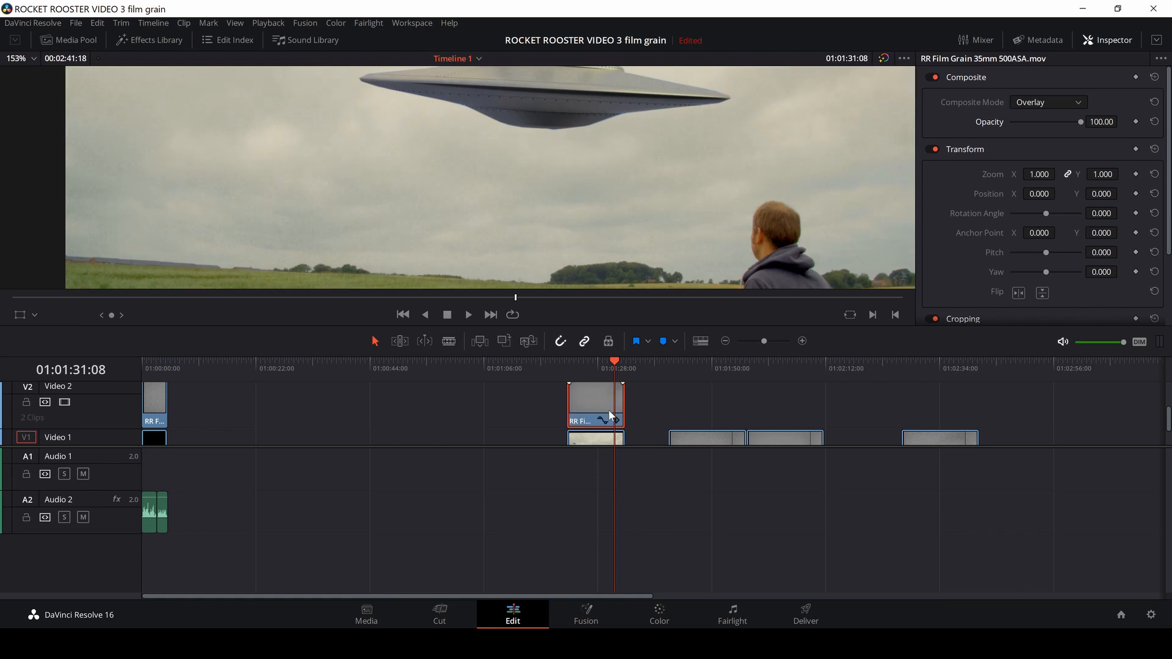
mouse_move(865, 267)
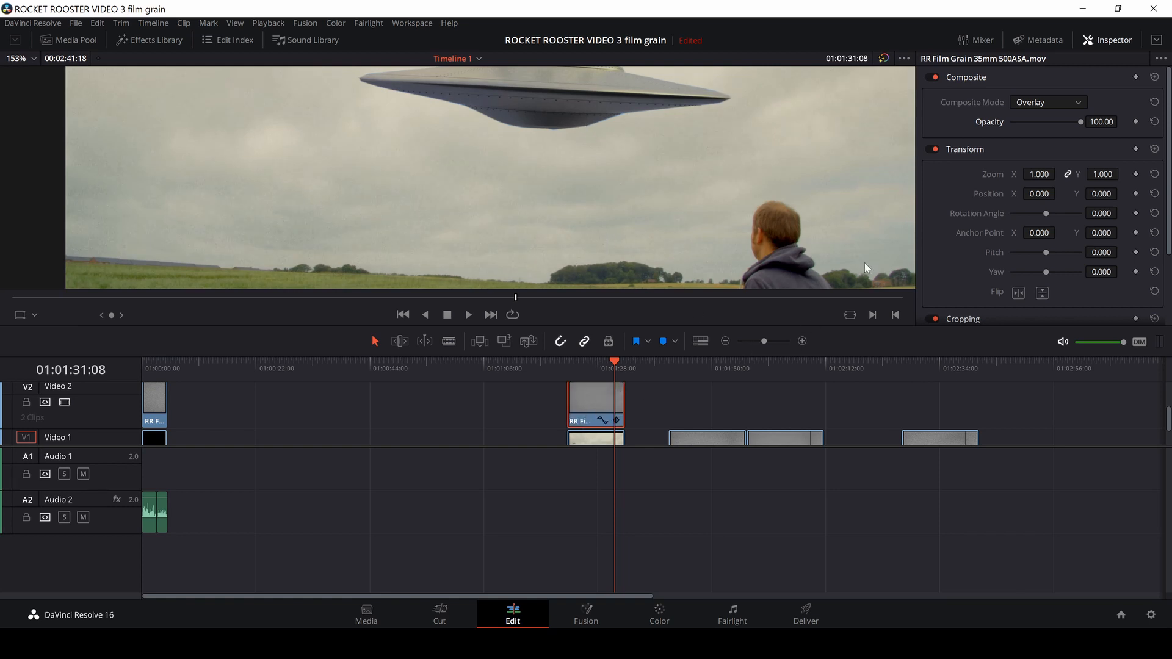
Try the Pin Light and Vivid Light blend modes on the grain clip
click(1046, 102)
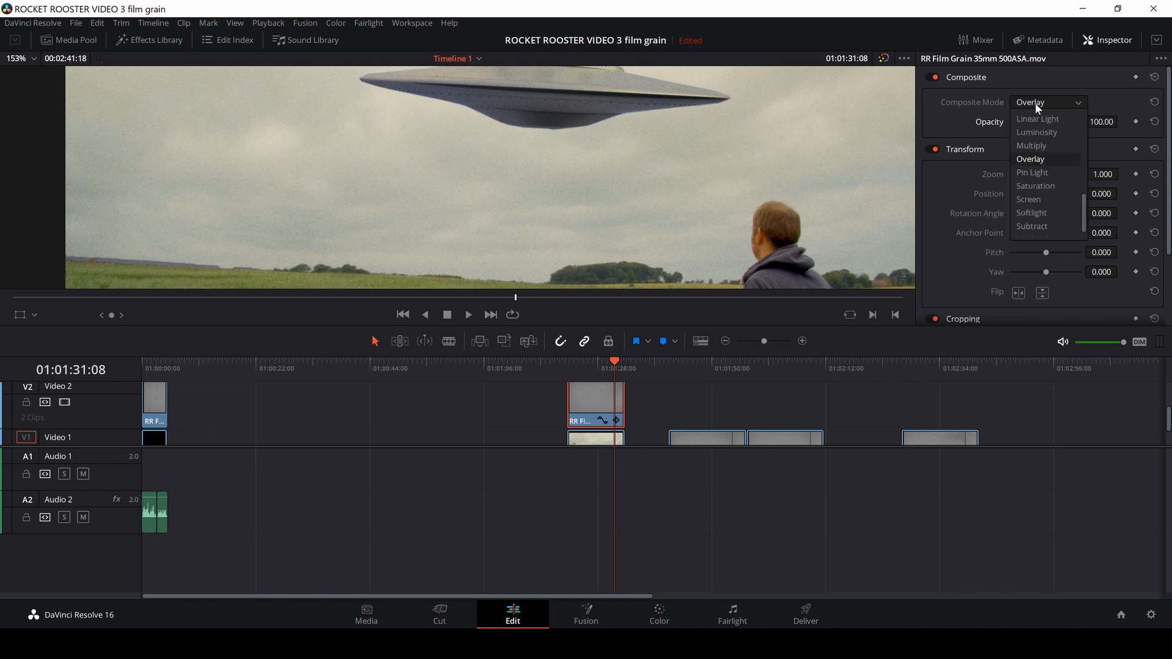
click(1032, 173)
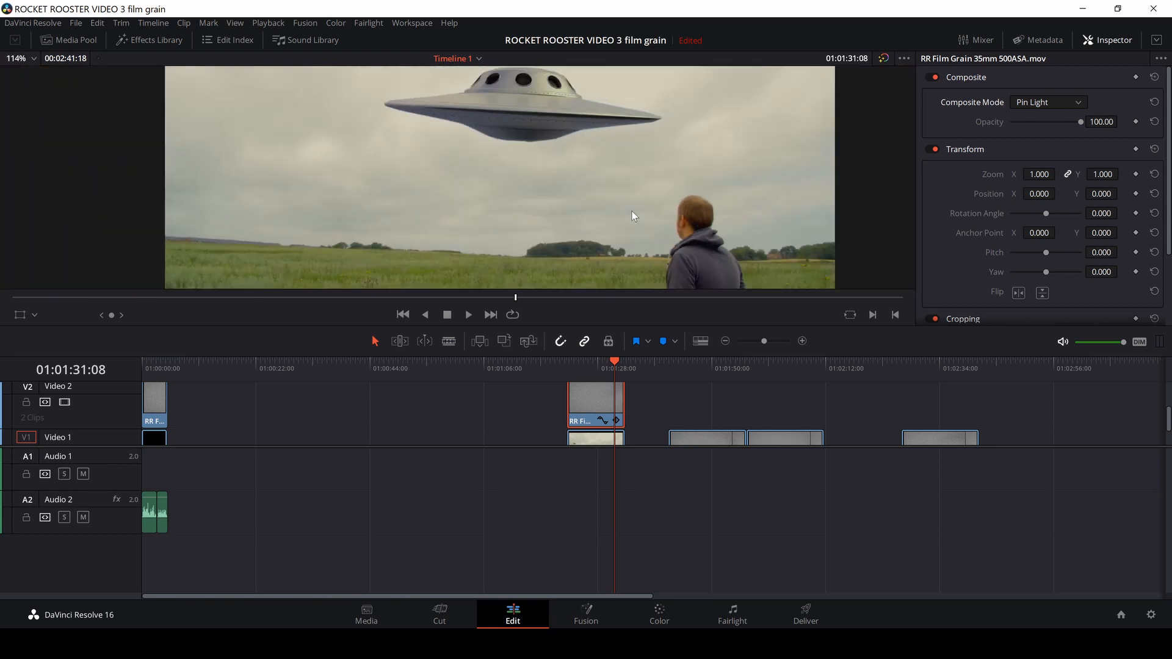
click(1047, 102)
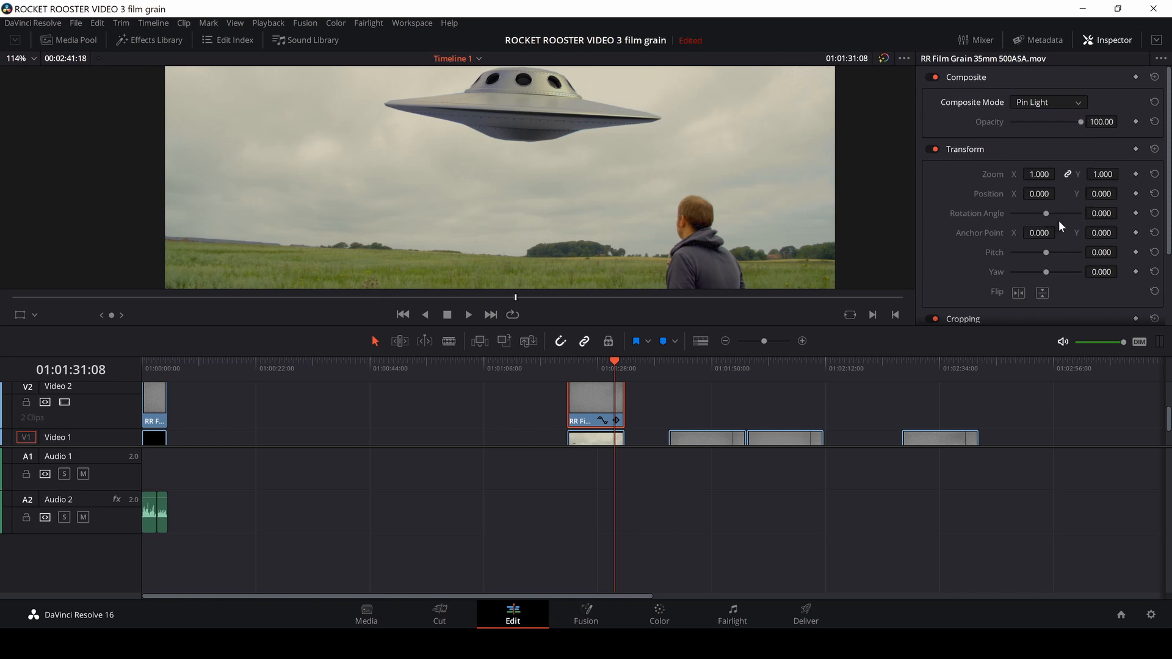
click(1046, 102)
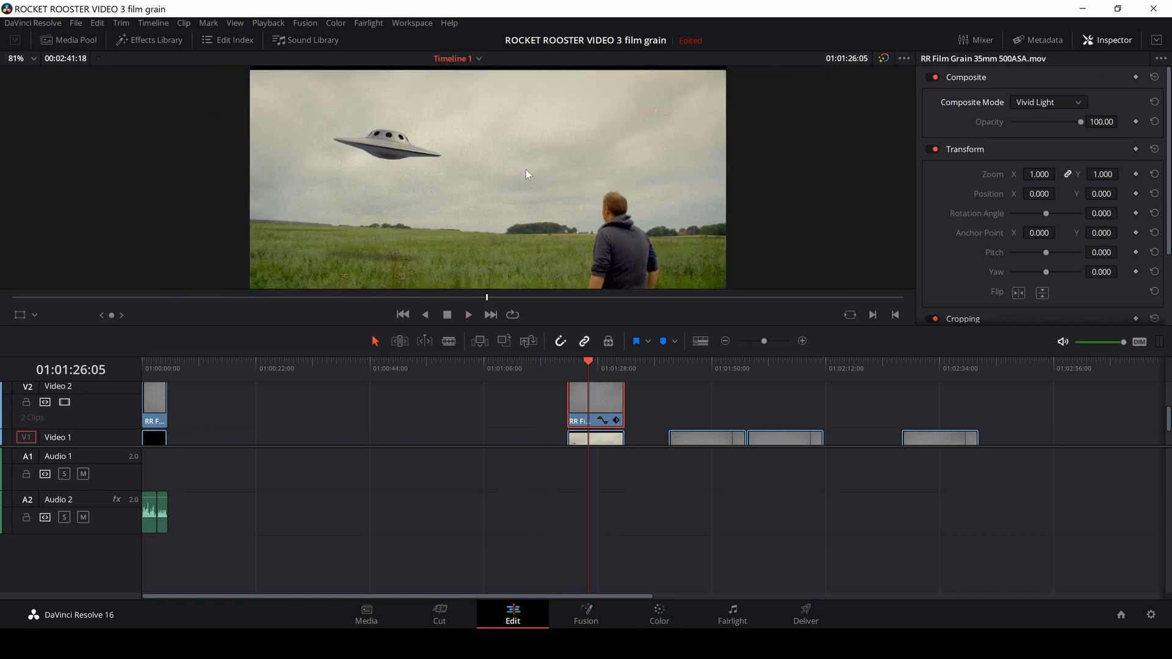
Set the grain blend to Multiply and show the UFO clip's compositing settings
click(1047, 102)
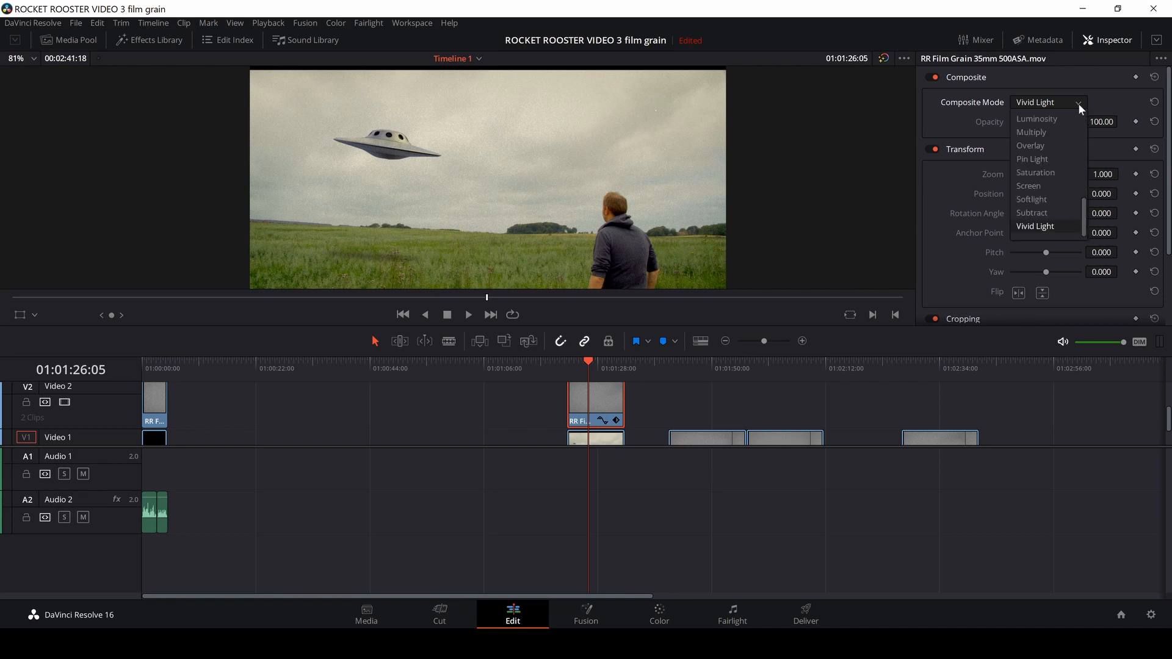
click(1031, 133)
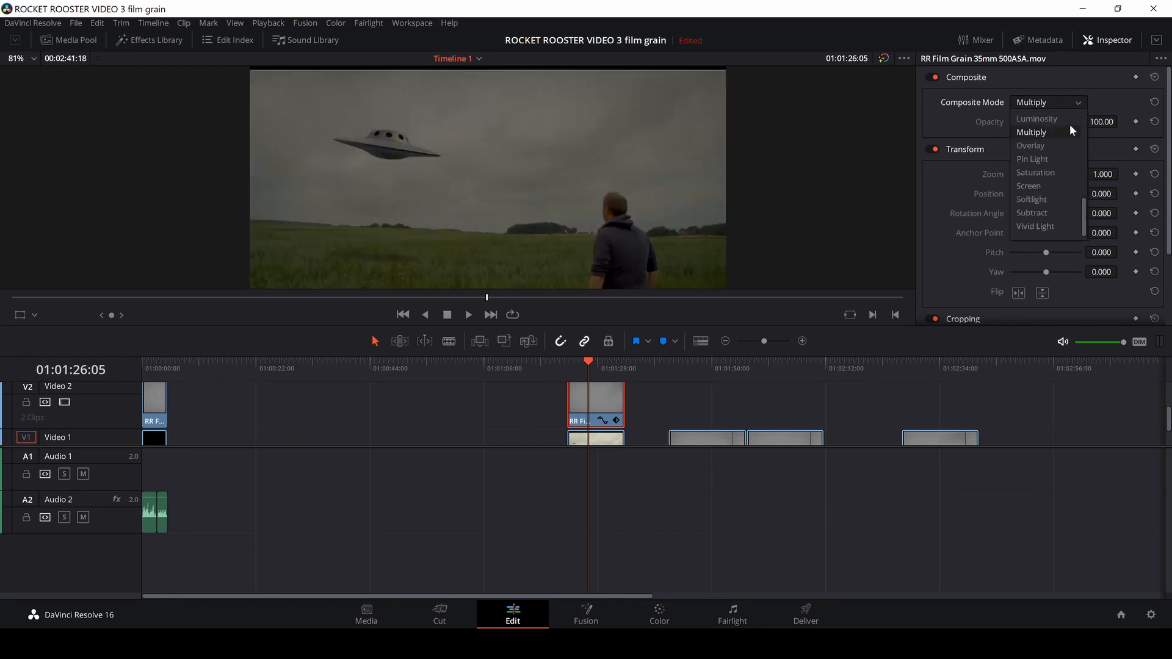
click(1032, 132)
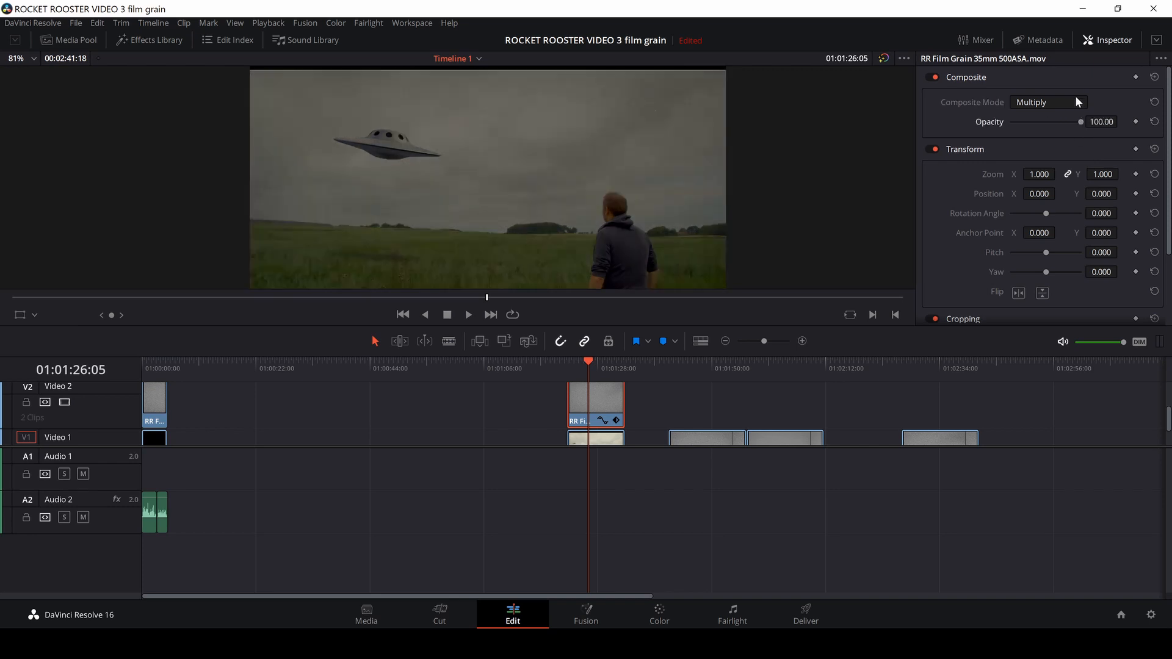
click(1047, 102)
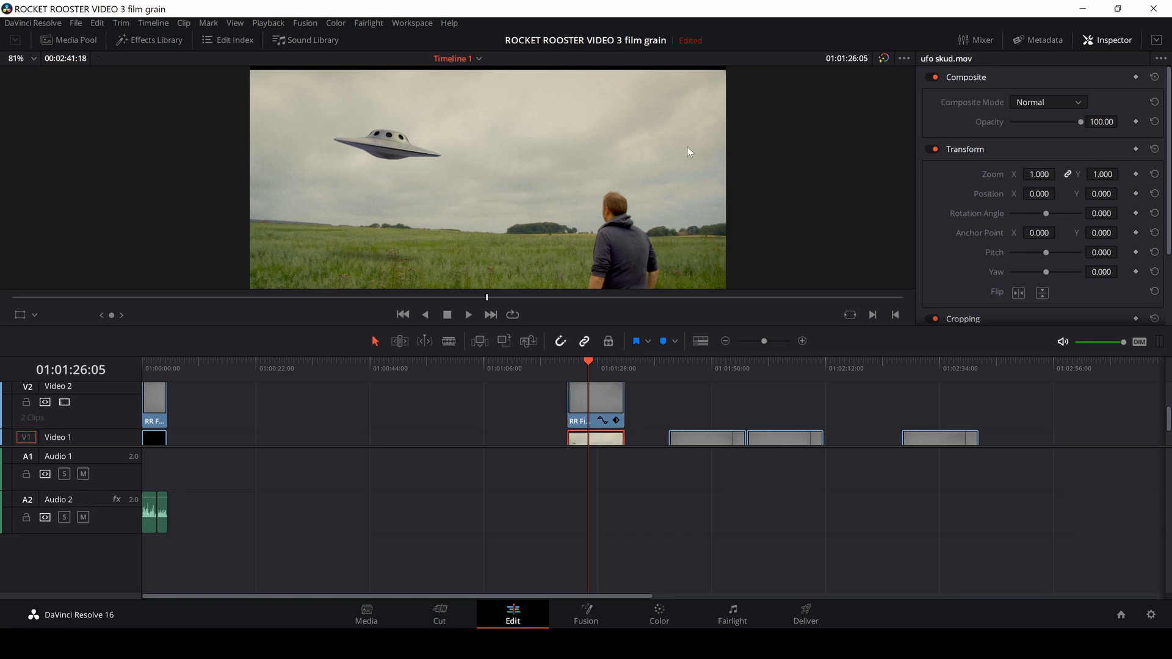
mouse_move(621, 603)
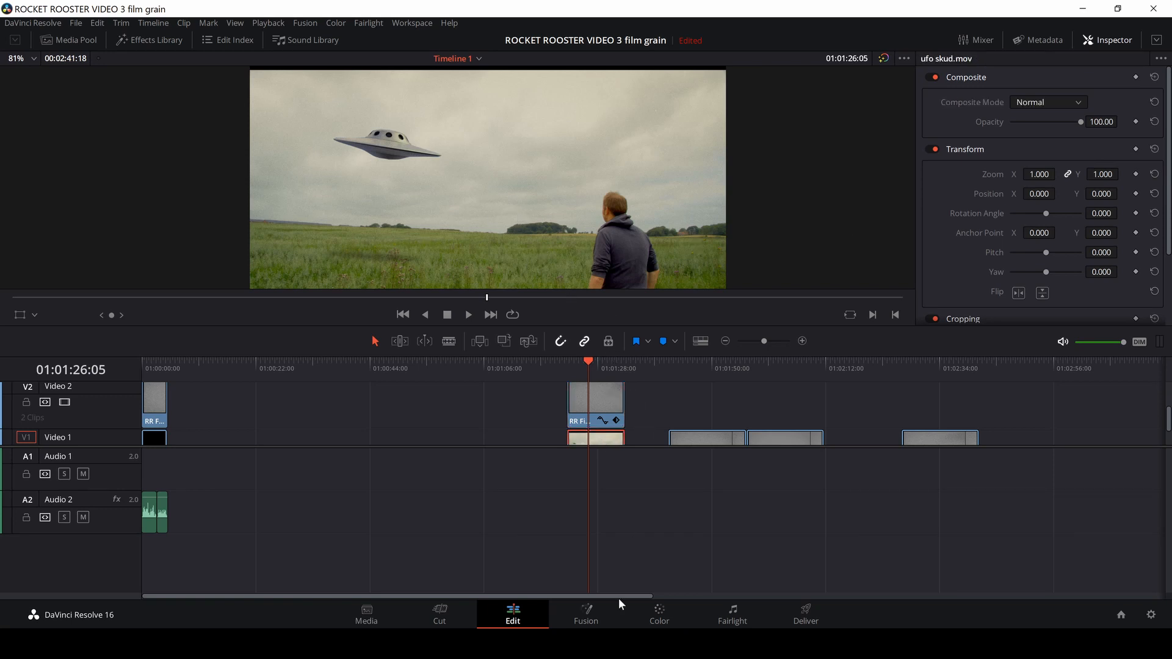
Go to the Color page and bring up the LUT library panel
click(658, 614)
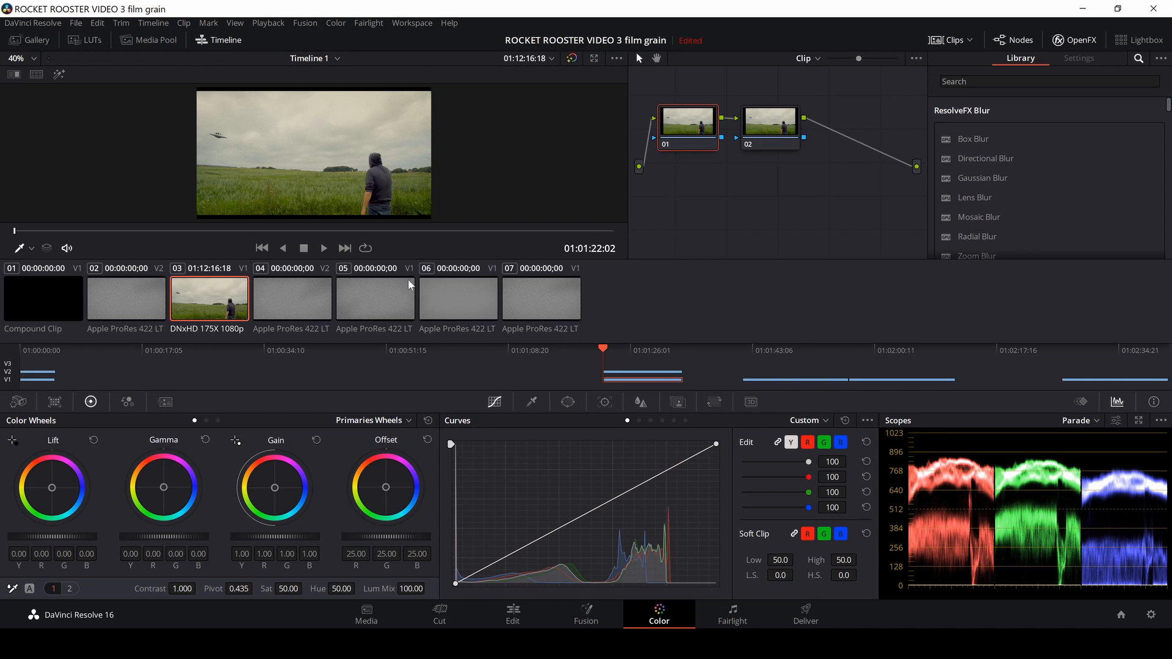
mouse_move(101, 54)
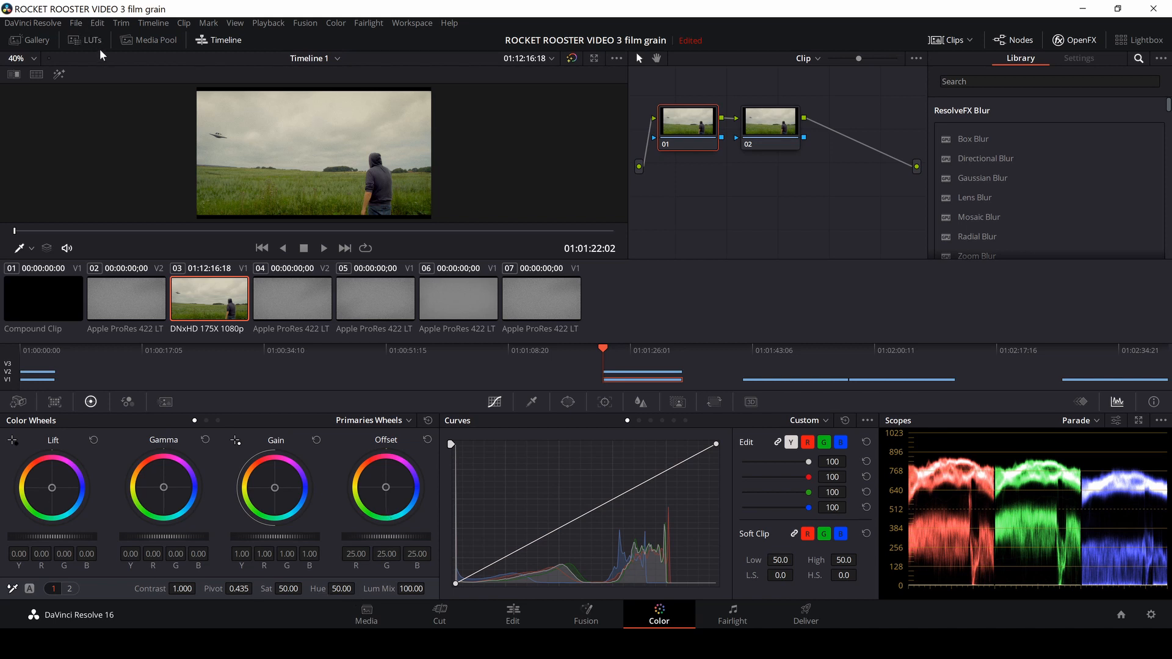
mouse_move(186, 609)
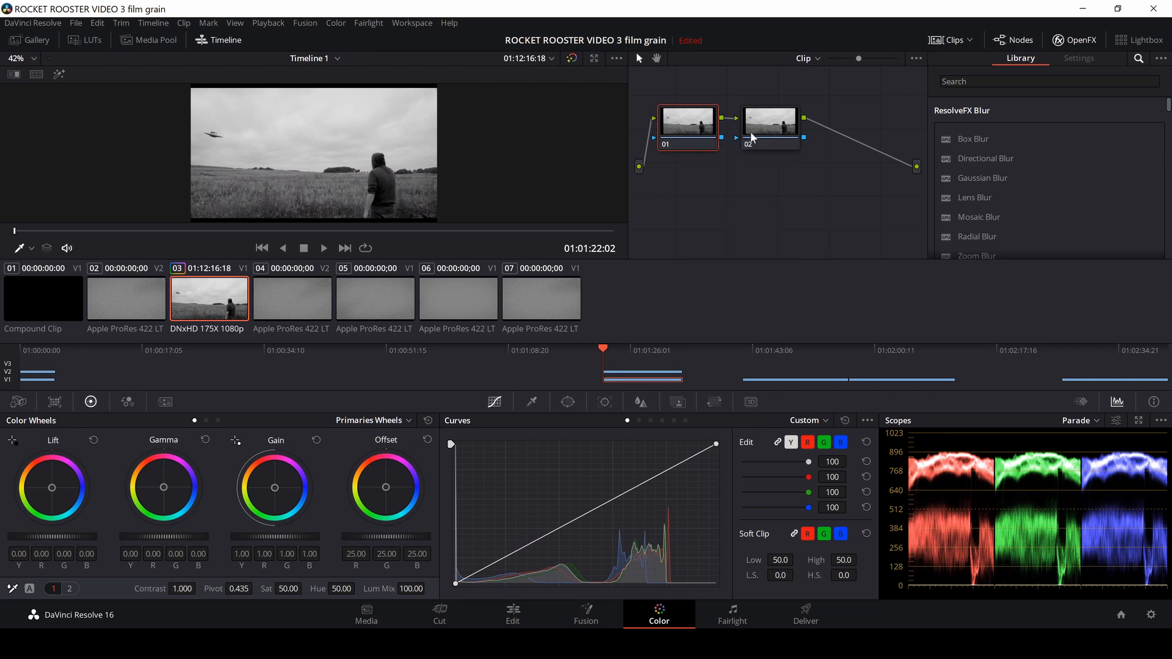
click(769, 123)
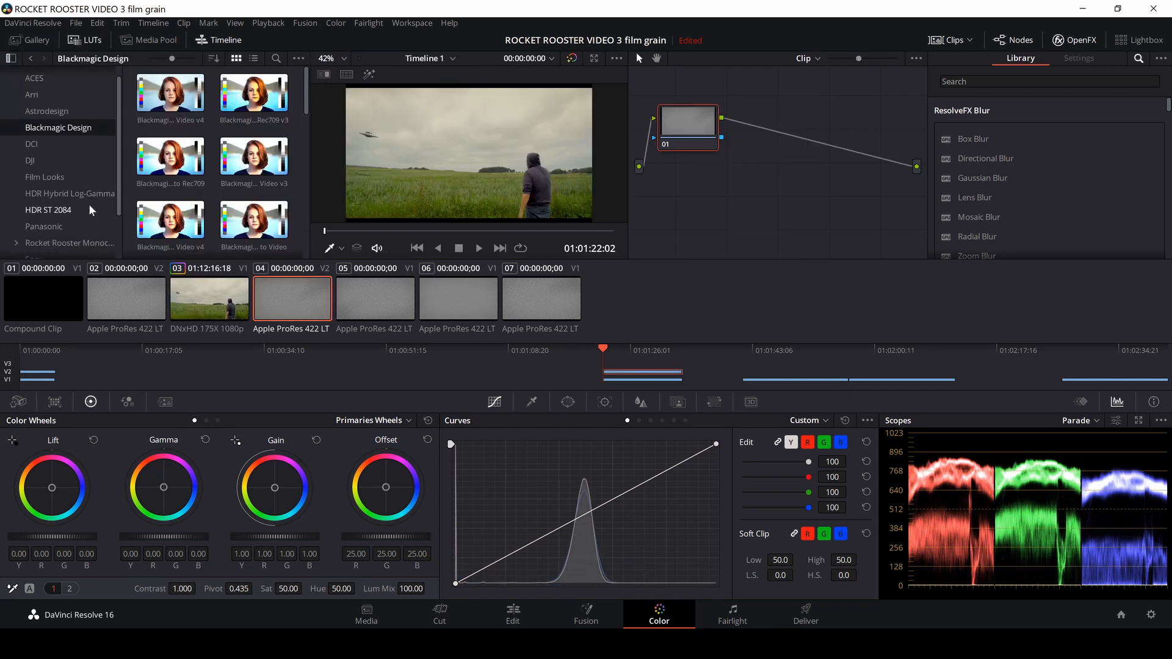
Open Rocket Rooster Monochrome LUTs and select UFO clip 03 with node 02
click(68, 230)
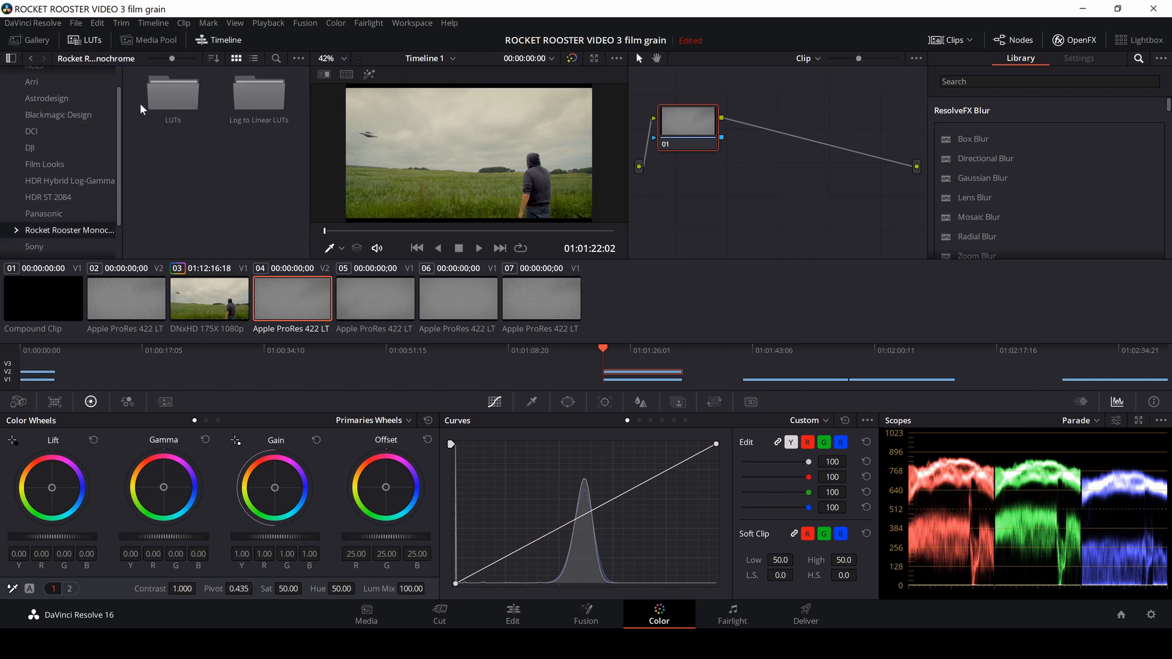
click(11, 230)
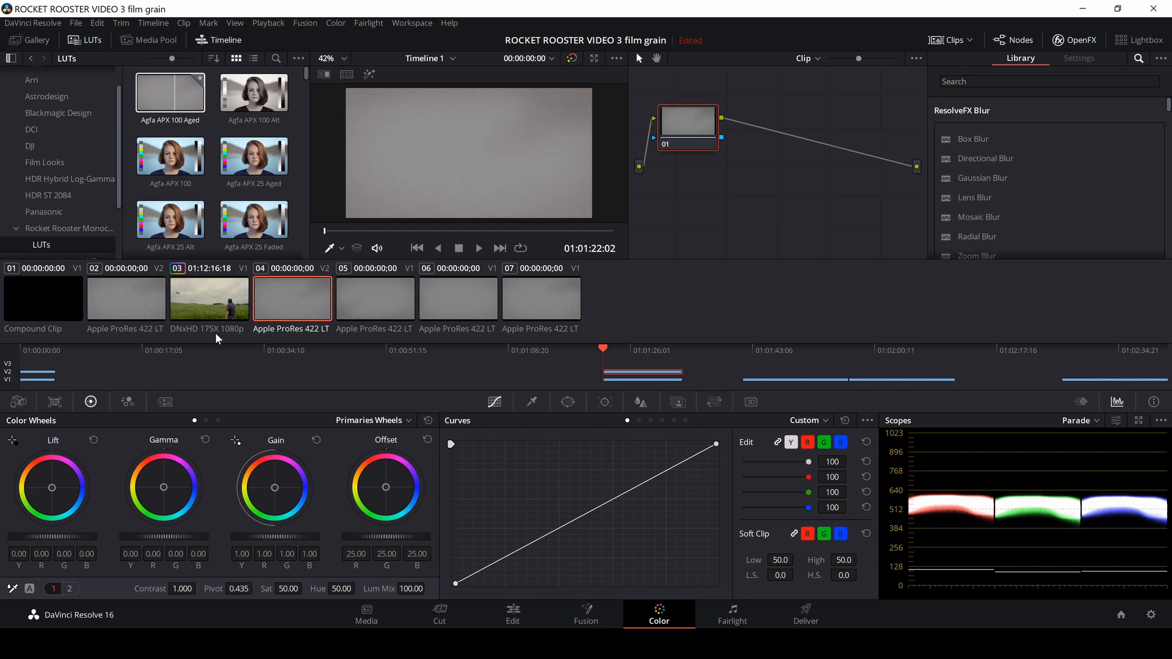
click(209, 299)
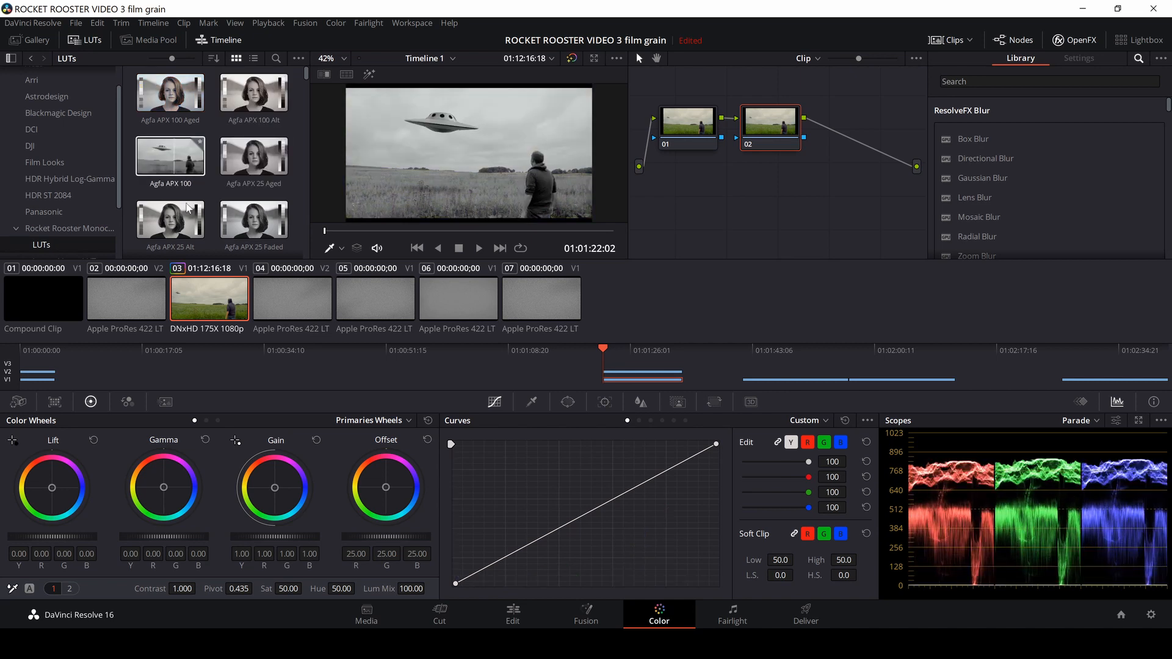
click(253, 216)
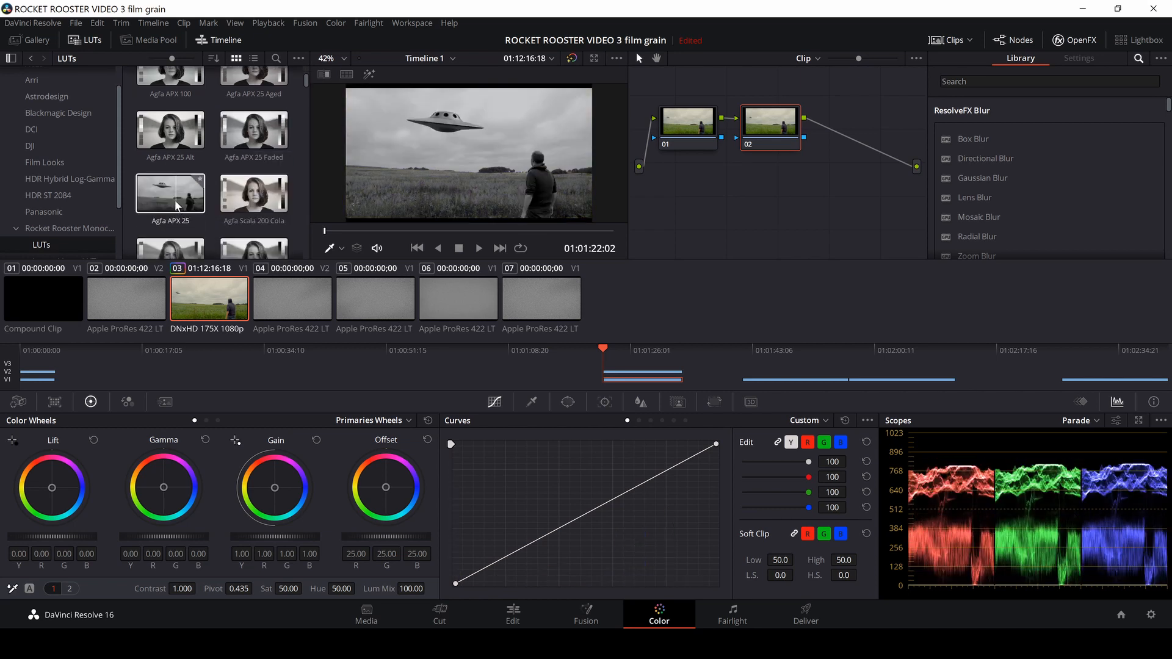
Preview the Agfa and FJ film LUTs and apply a monochrome one to node 02
scroll(down, 3)
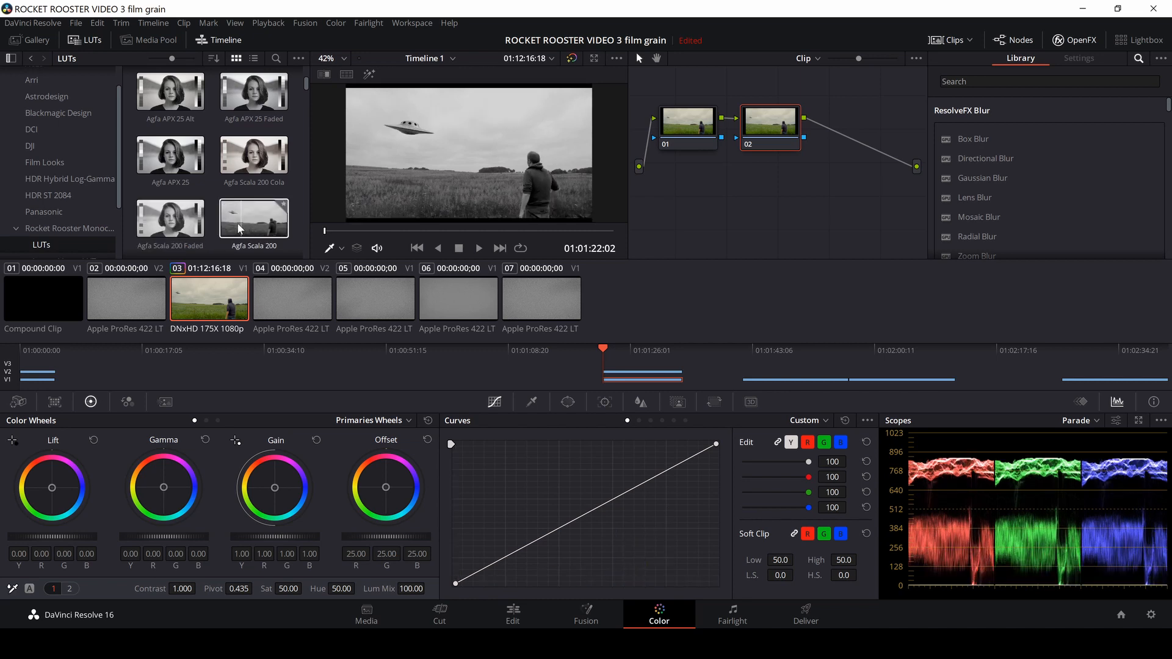
scroll(down, 3)
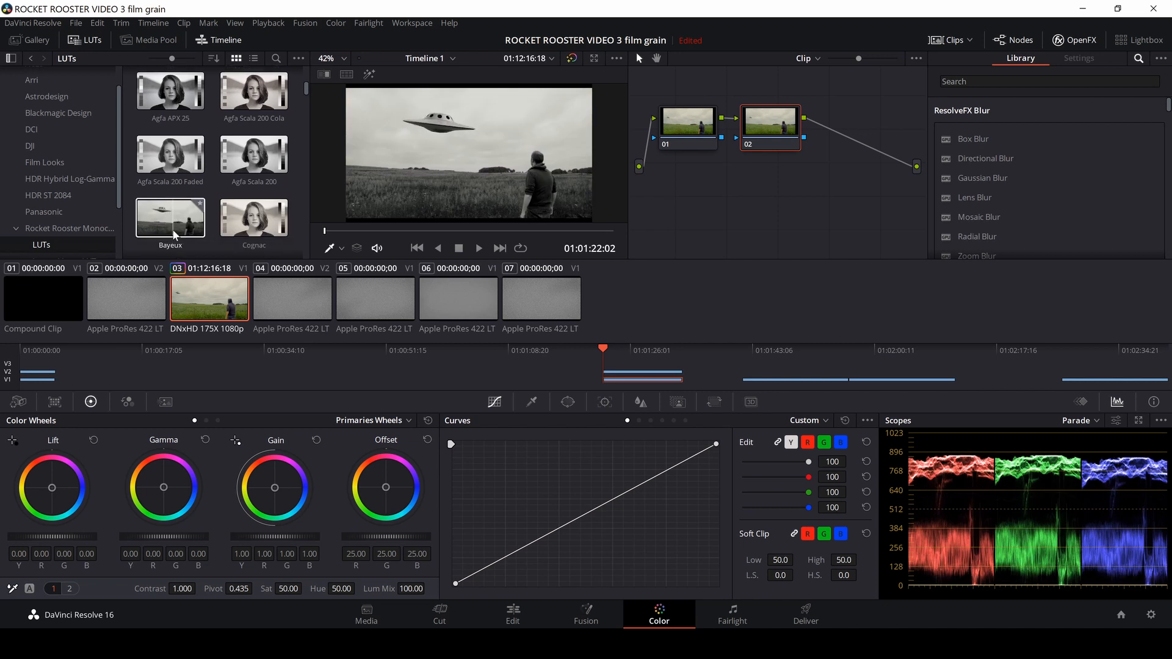
scroll(down, 3)
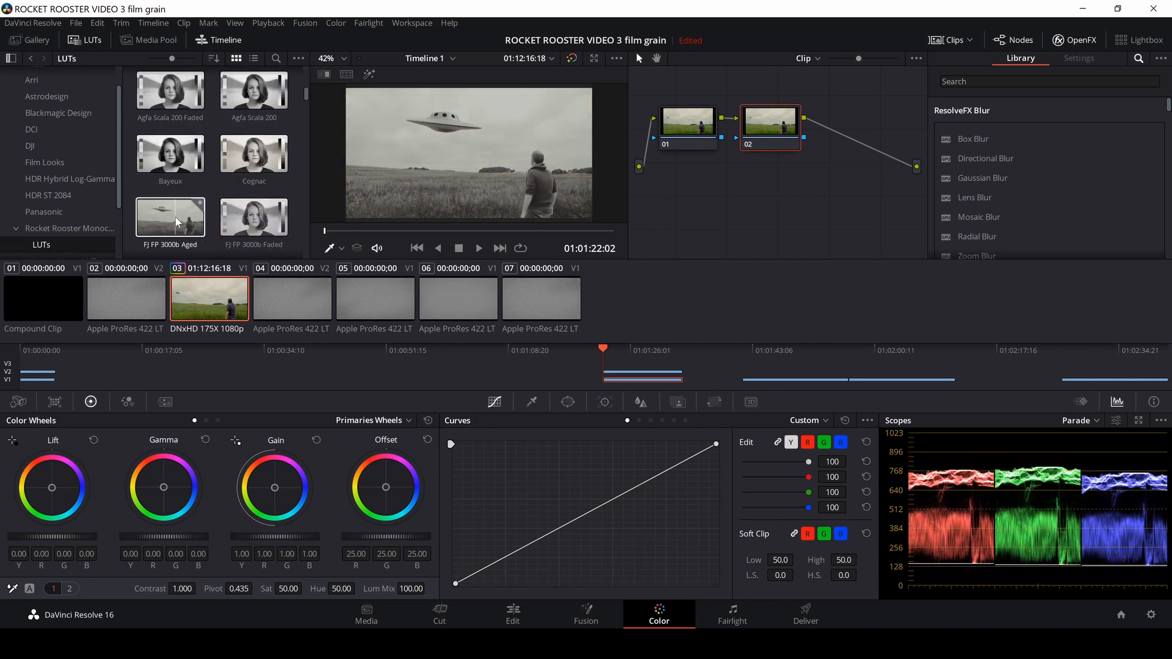
click(253, 217)
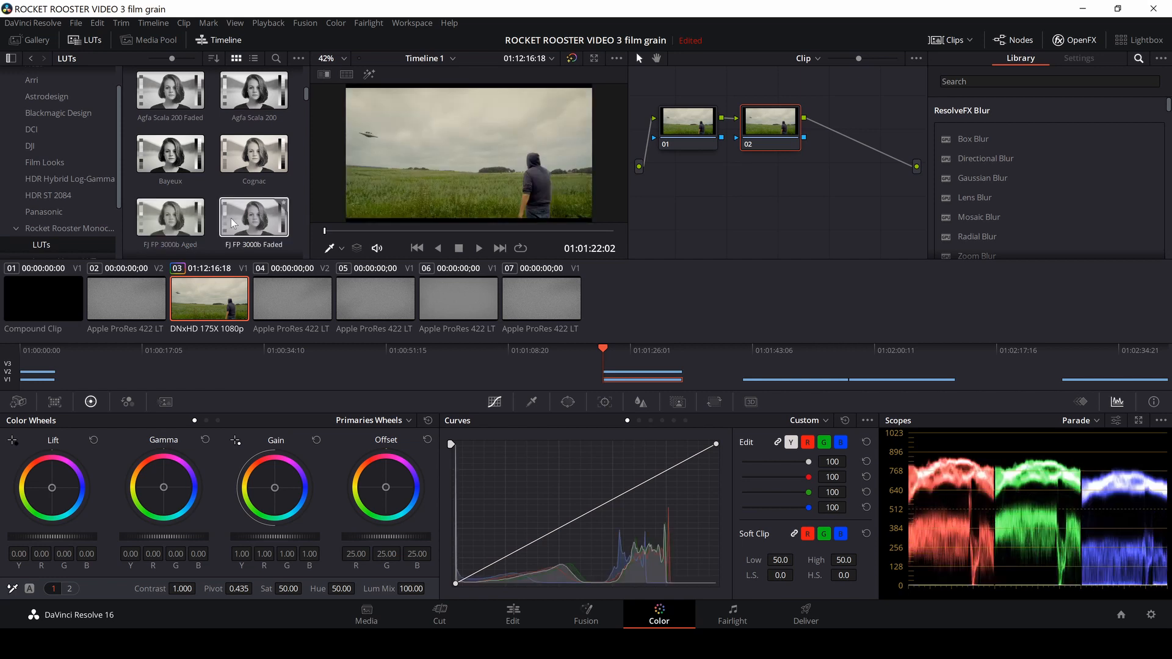
scroll(down, 3)
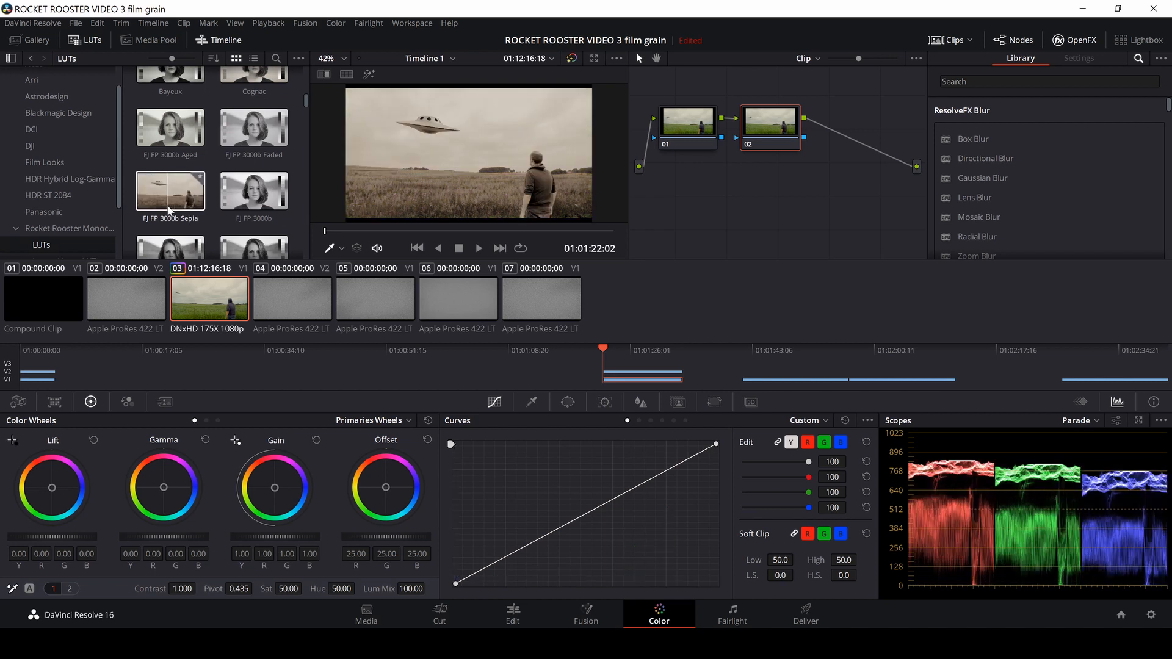
scroll(down, 3)
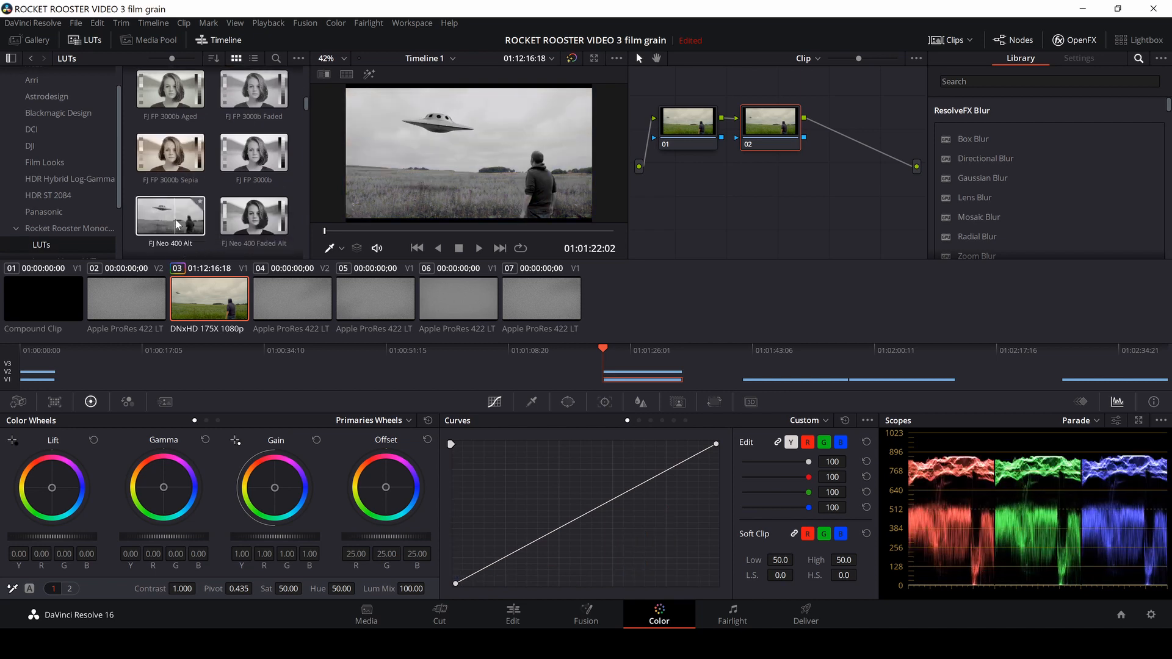
scroll(down, 3)
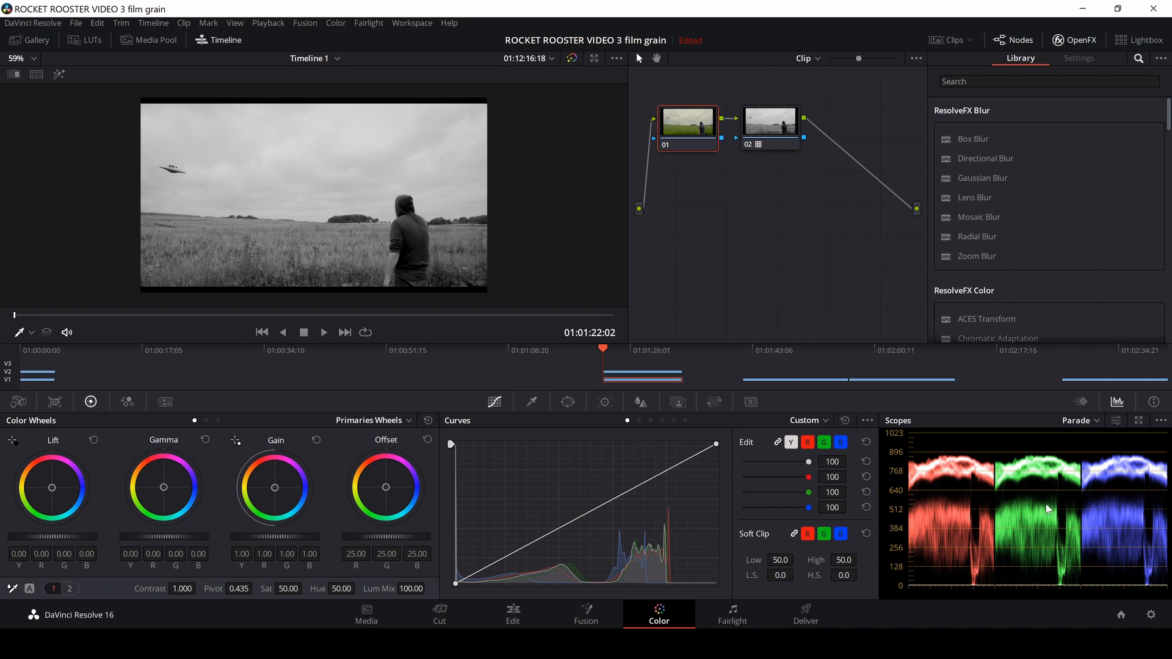
mouse_move(1016, 448)
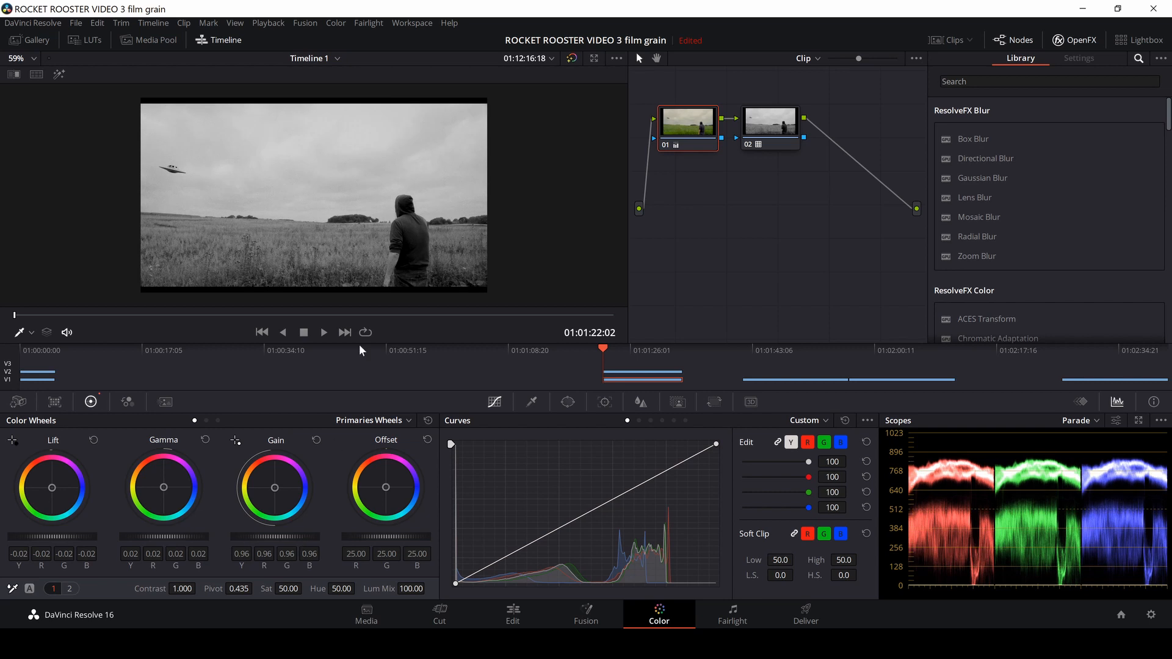
mouse_move(782, 136)
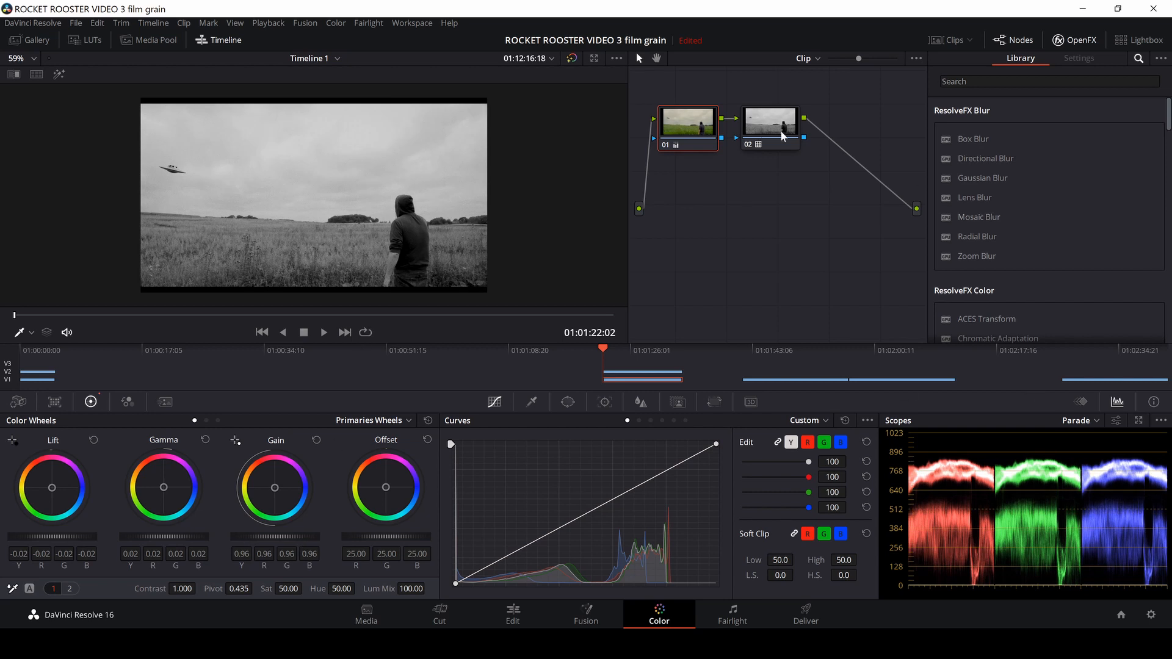
Select node 02, the node holding the monochrome LUT, after the lift/gain tweak
click(770, 127)
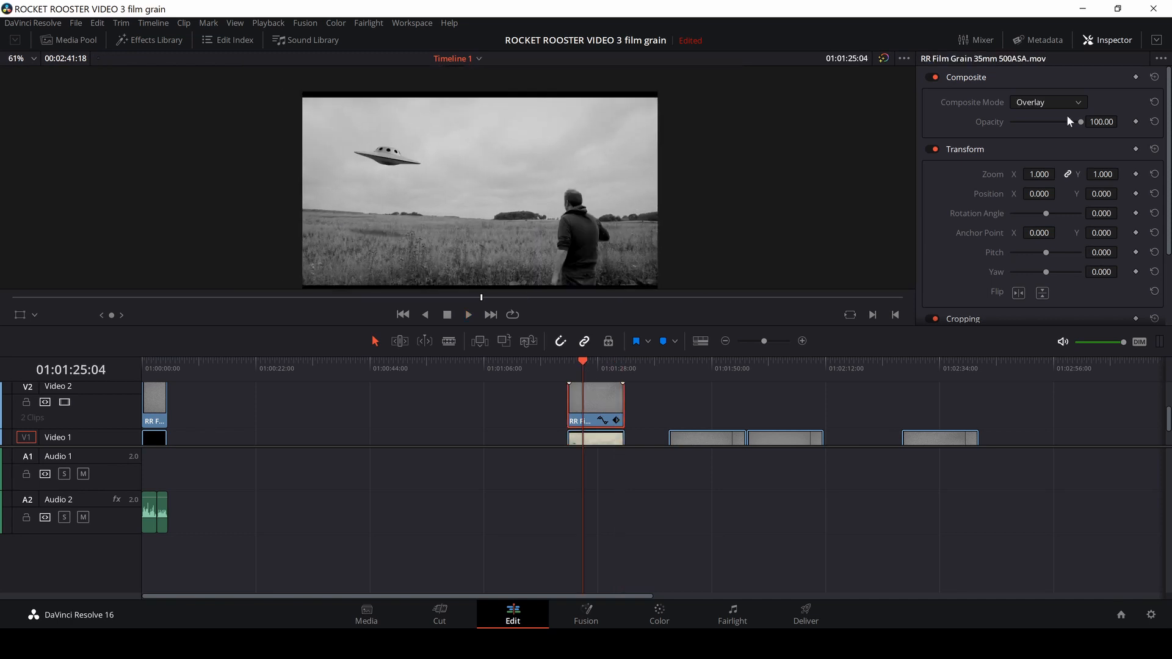
Set the grain clip's Composite Mode to Pin Light and reopen the blend list
click(1046, 102)
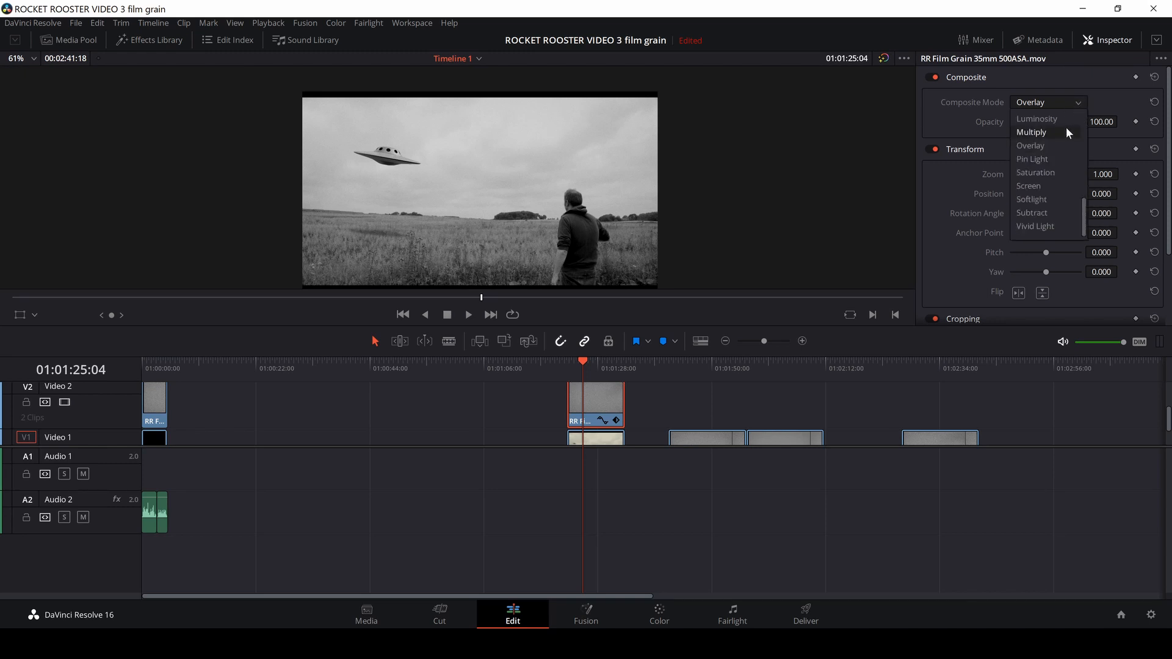
click(1032, 159)
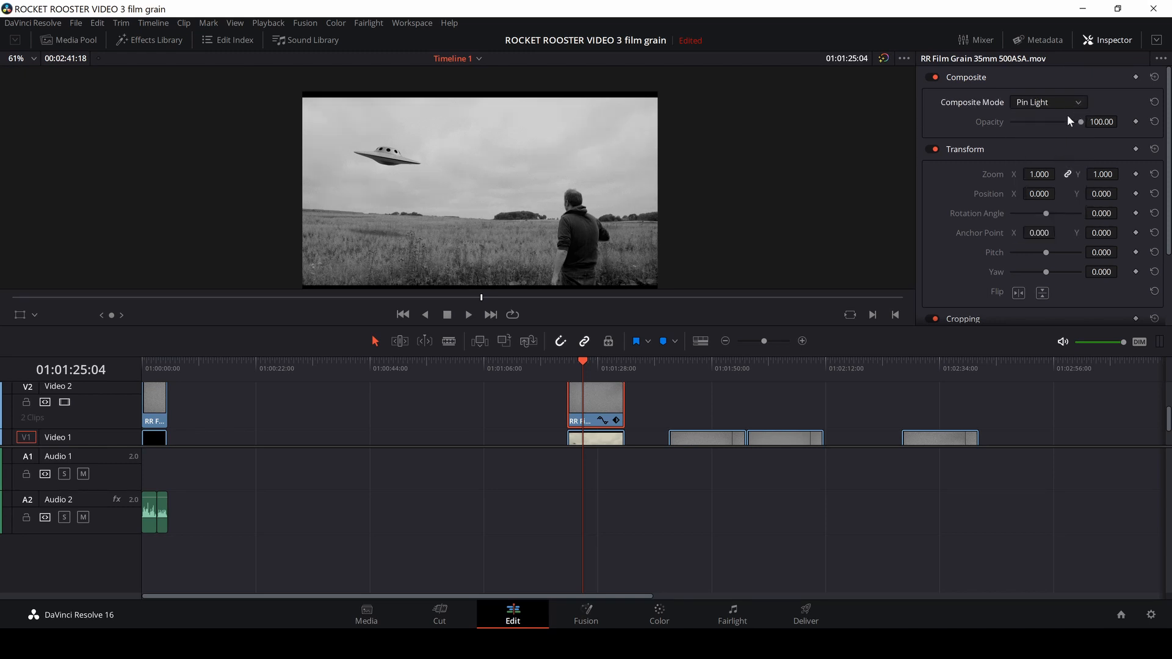
click(1046, 102)
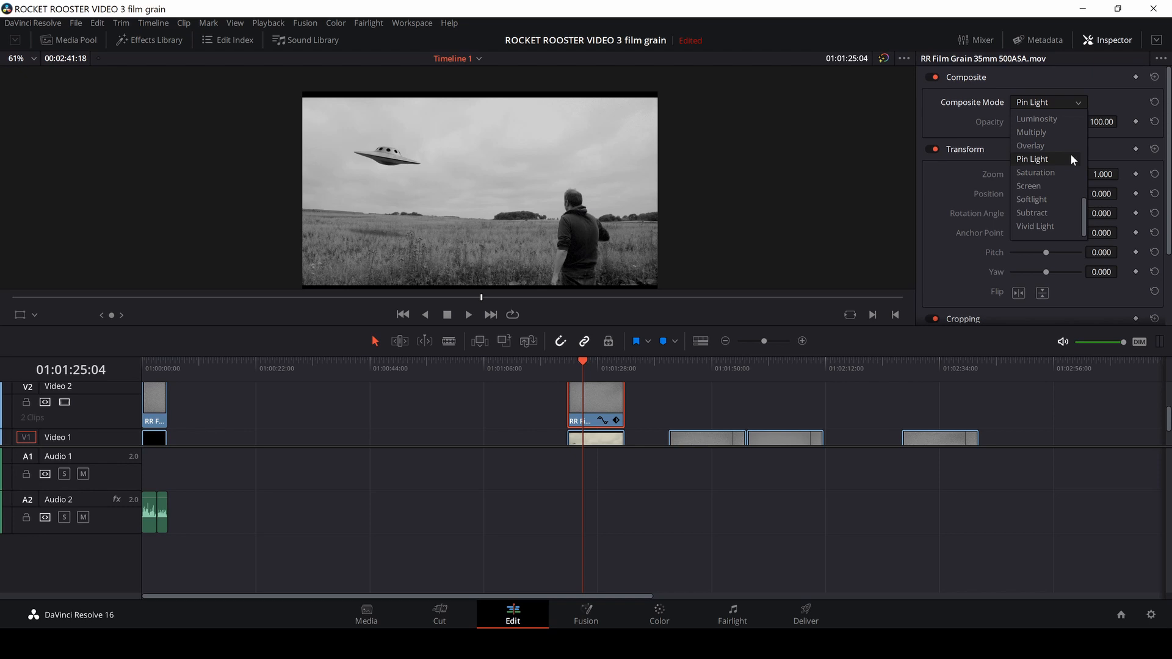